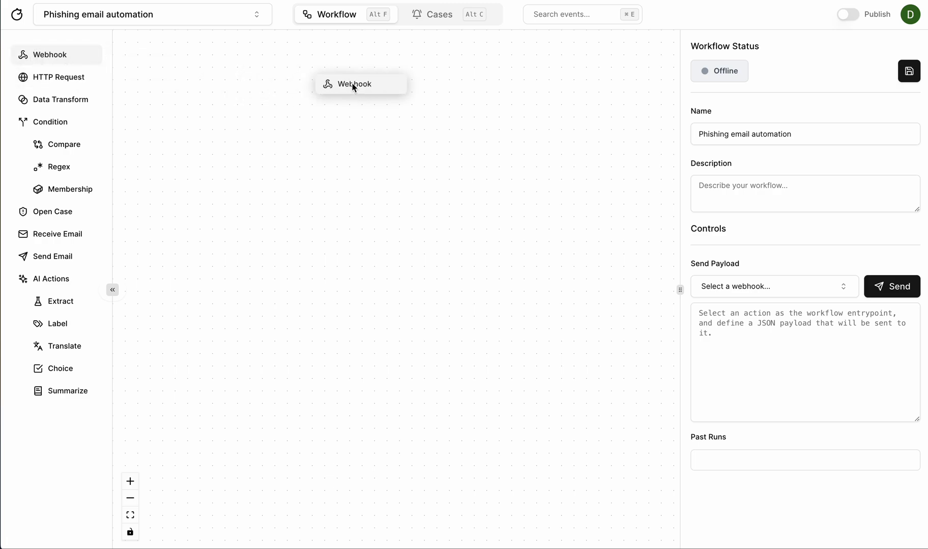
Add a Webhook trigger and an Extract action below it.
{"action": "left_click", "coordinate": [361, 84]}
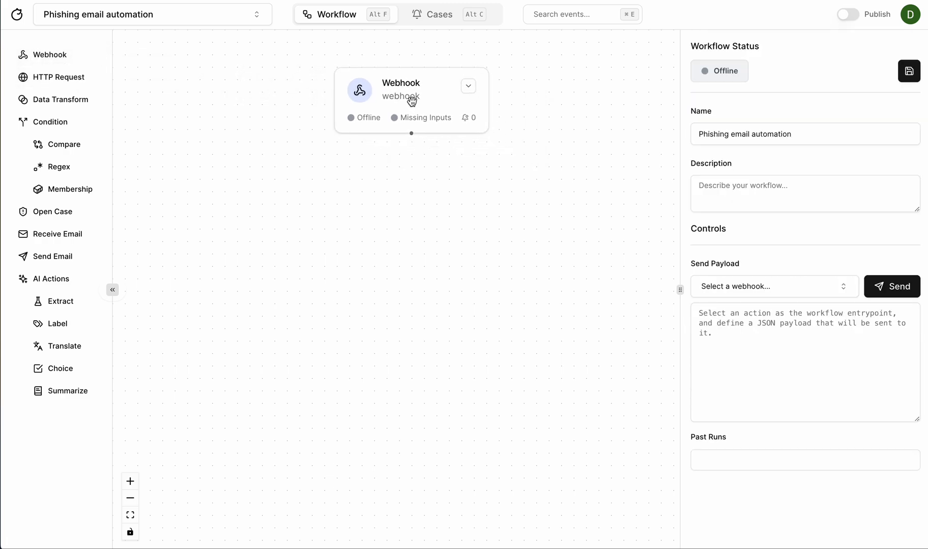
{"action": "left_click", "coordinate": [410, 100]}
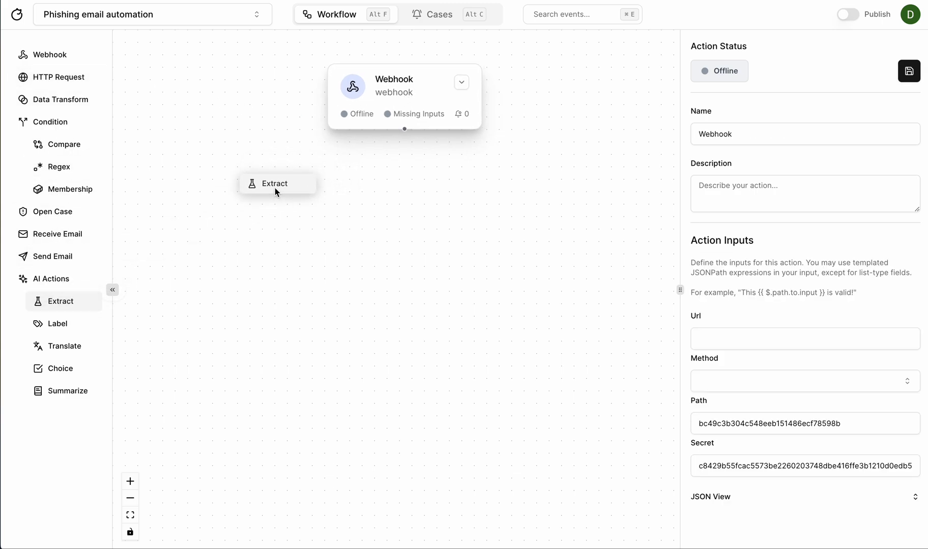
{"action": "left_click_drag", "start_coordinate": [274, 183], "coordinate": [284, 213]}
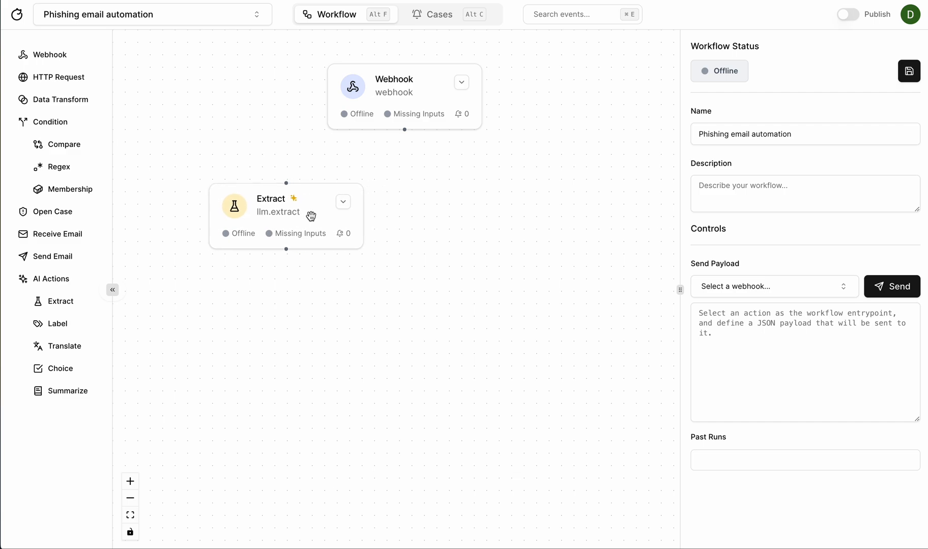
{"action": "left_click", "coordinate": [284, 213]}
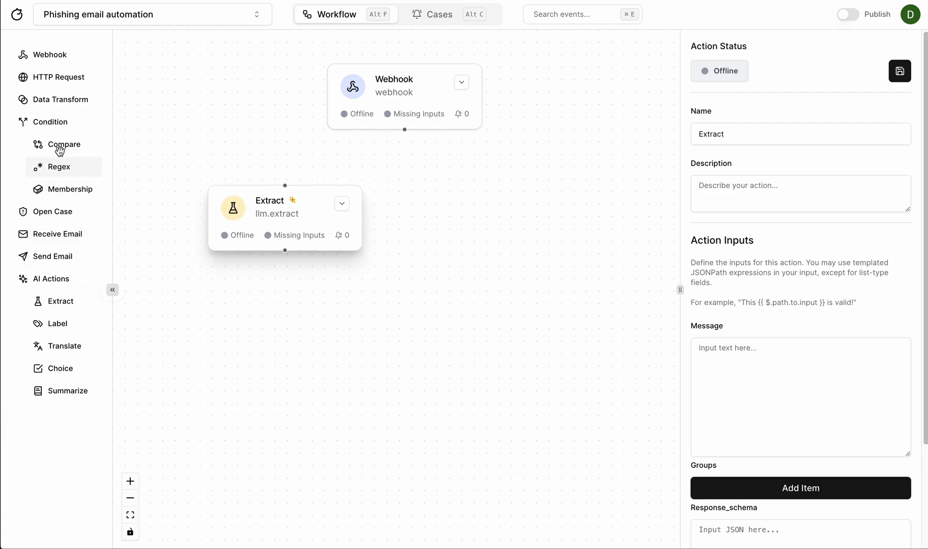
Chain two HTTP Request actions after Extract and add a Label step fed by the webhook.
{"action": "left_click", "coordinate": [58, 76]}
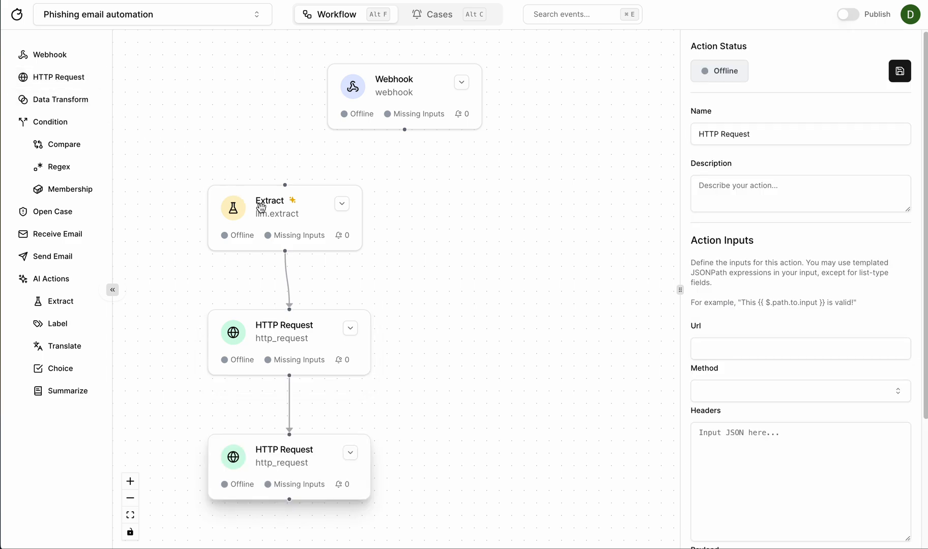
{"action": "left_click", "coordinate": [404, 84]}
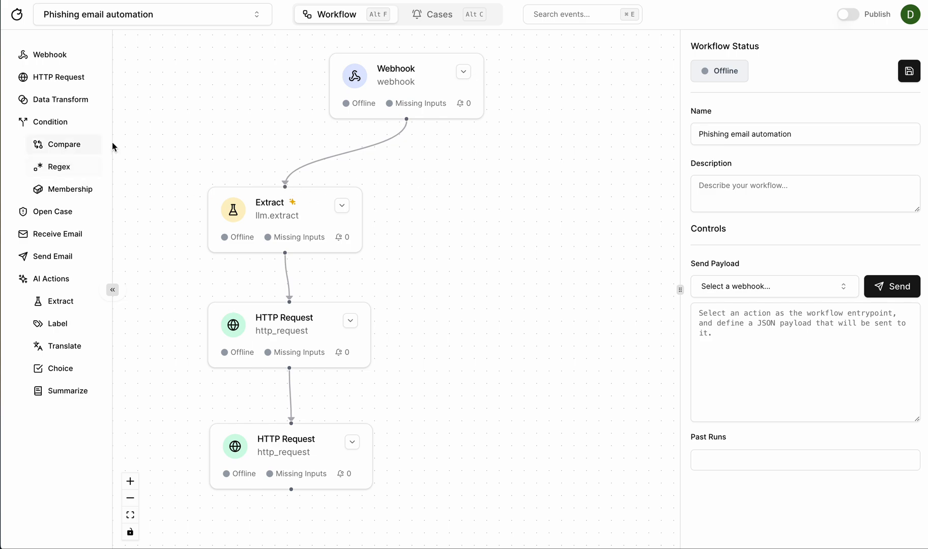
{"action": "left_click", "coordinate": [405, 86]}
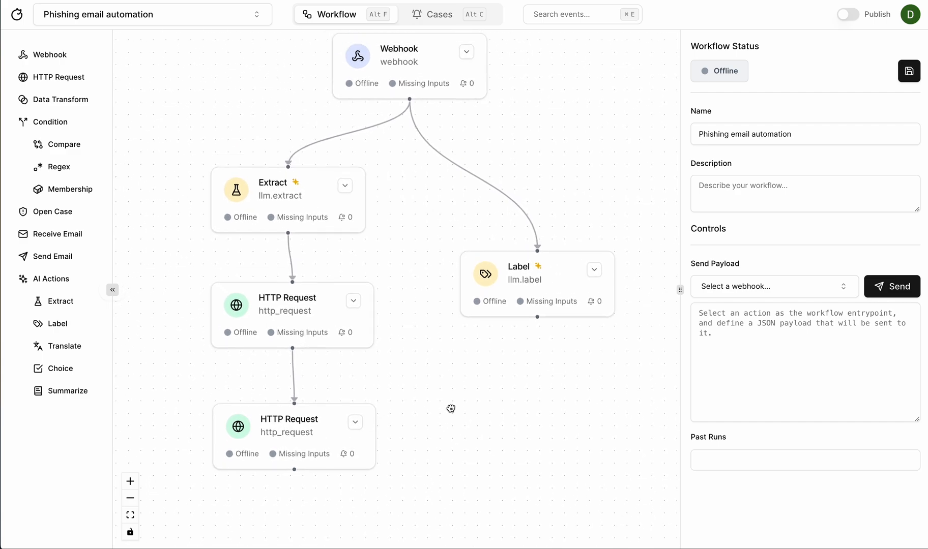
{"action": "left_click", "coordinate": [290, 437]}
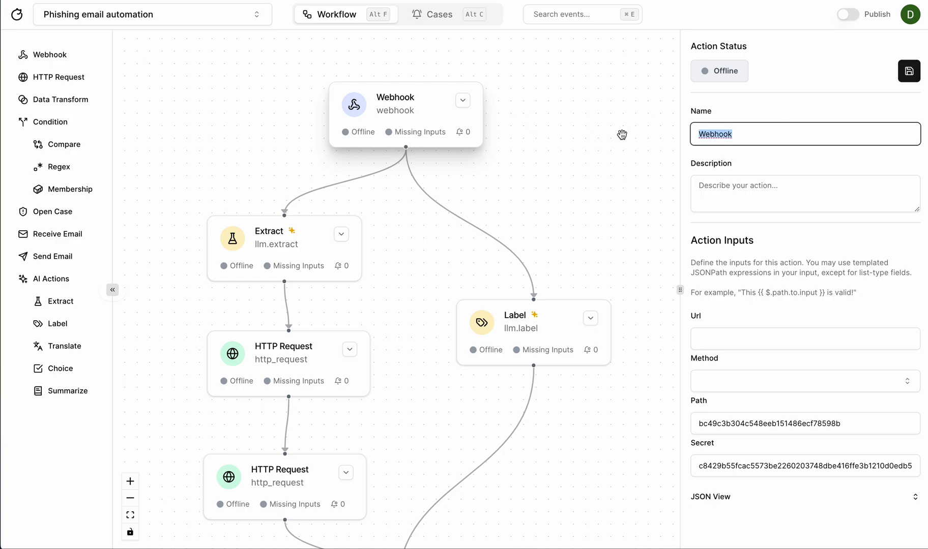
{"action": "type", "text": "Receive suspicious email"}
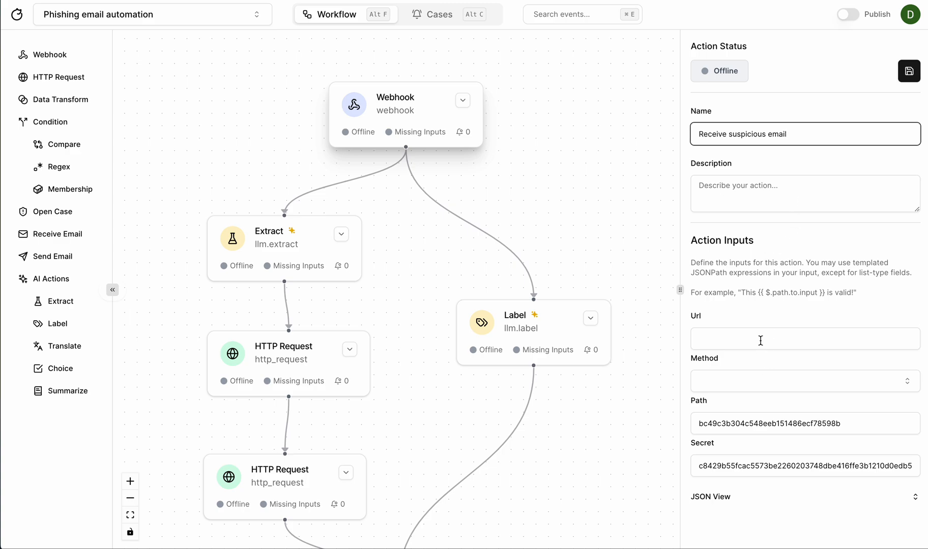
{"action": "type", "text": "http://localhost:8000"}
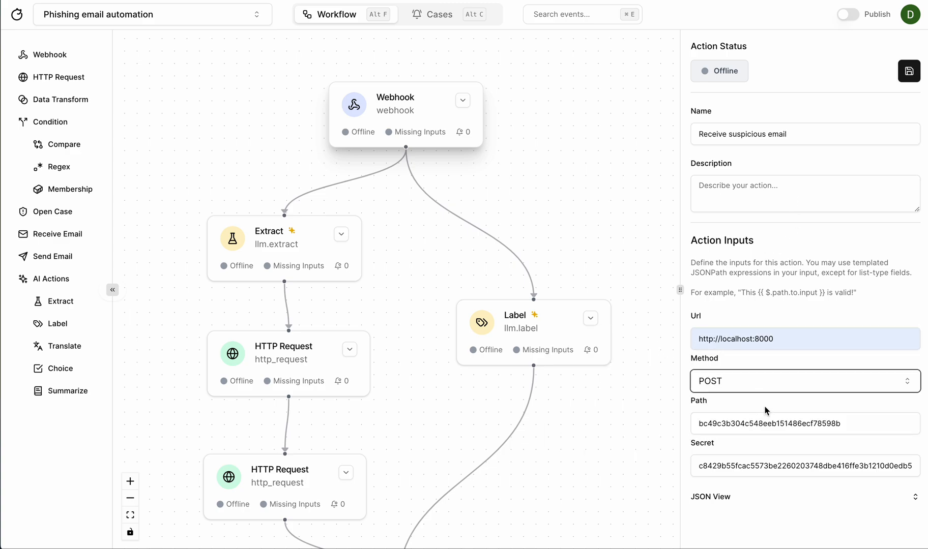
{"action": "left_click", "coordinate": [908, 71]}
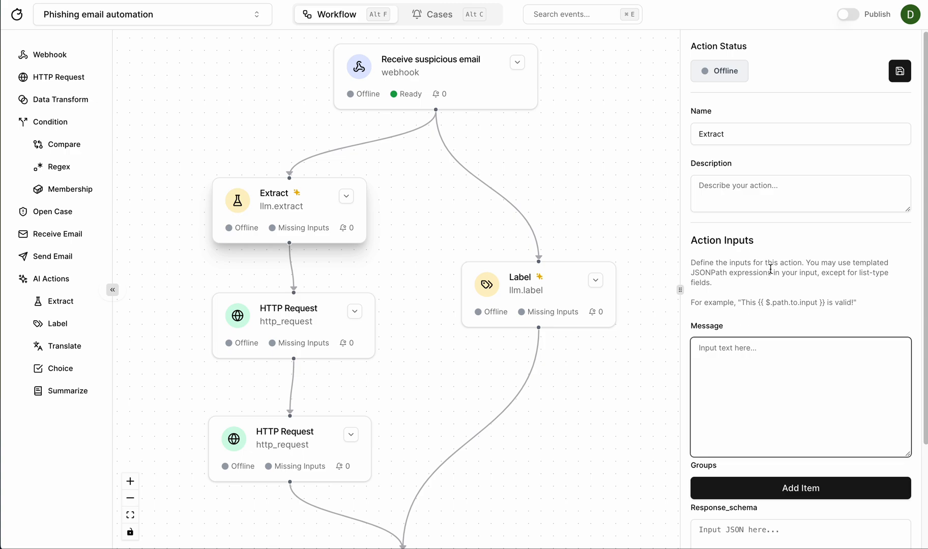
{"action": "mouse_move", "coordinate": [778, 360]}
{"action": "type", "text": "{{"}
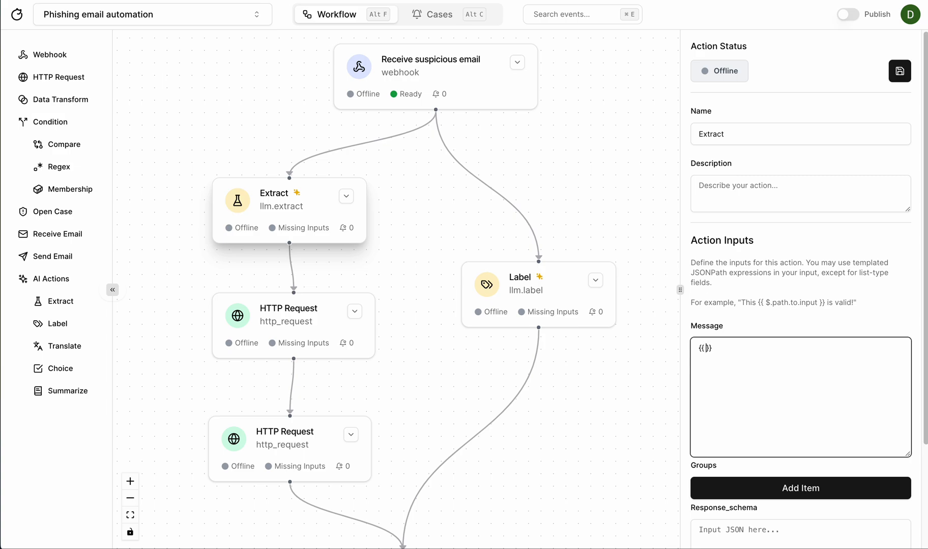
Set Extract's message to {{ $.receive_suspicious_email.payload }} using the webhook's copied JSONPath.
{"action": "type", "text": "$"}
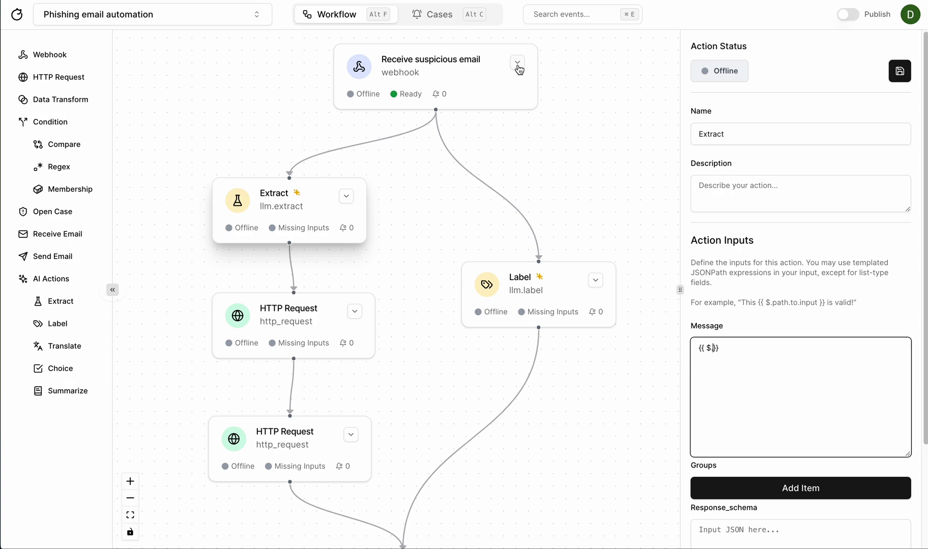
{"action": "left_click", "coordinate": [515, 62]}
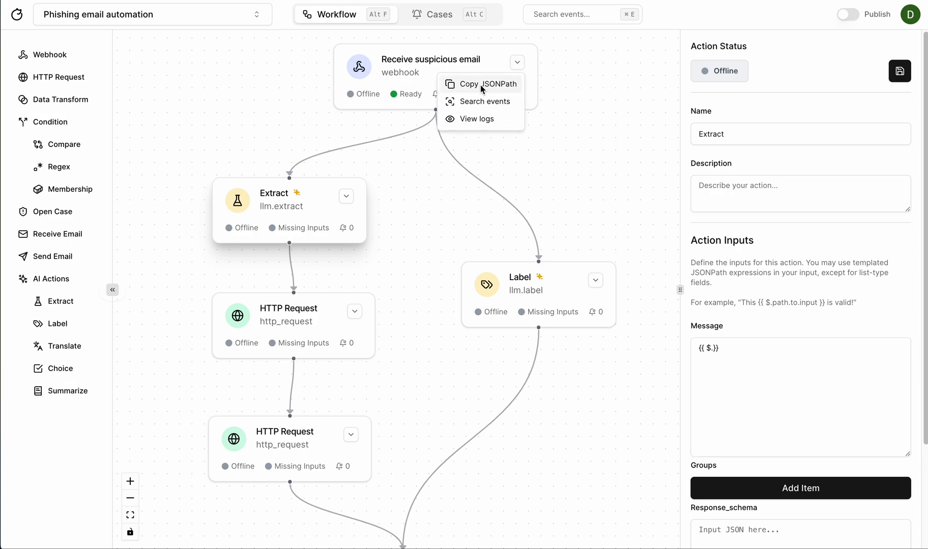
{"action": "left_click", "coordinate": [489, 83]}
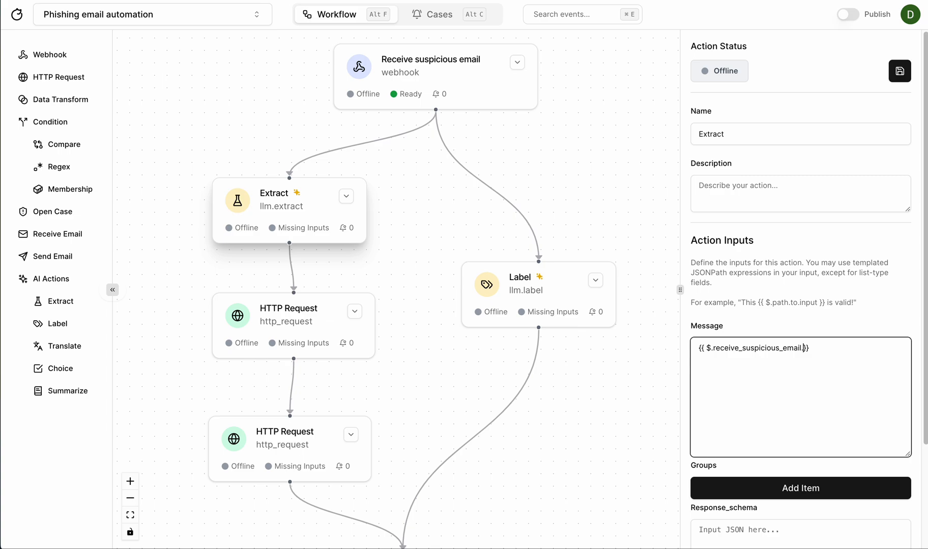
{"action": "type", "text": "payload"}
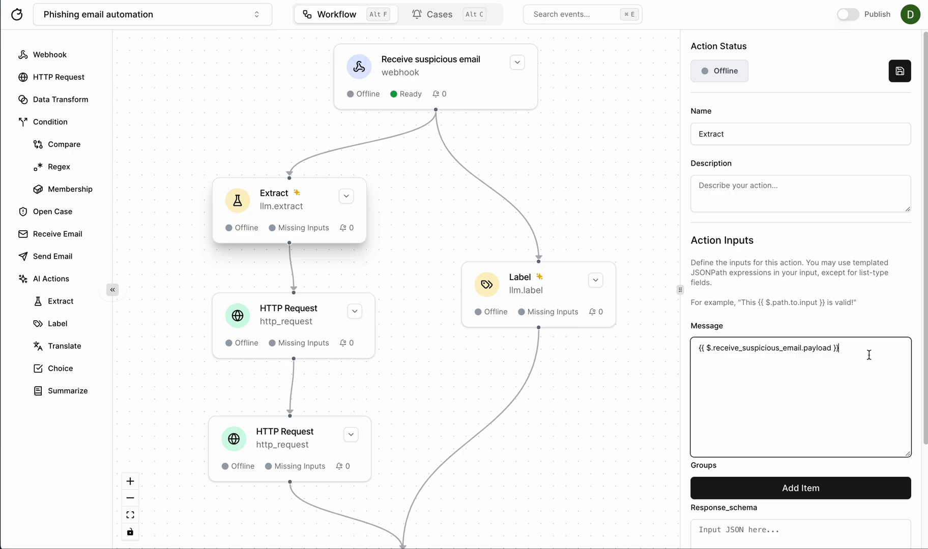
{"action": "scroll", "scroll_direction": "down", "scroll_amount": 3}
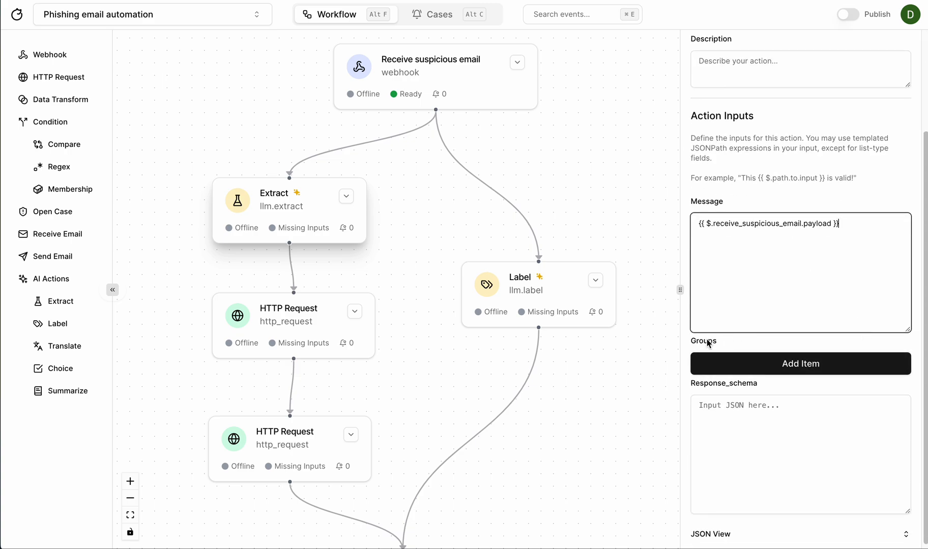
Add a 'url' extraction group with a string schema 'Must be a valid url', and save.
{"action": "left_click", "coordinate": [799, 363]}
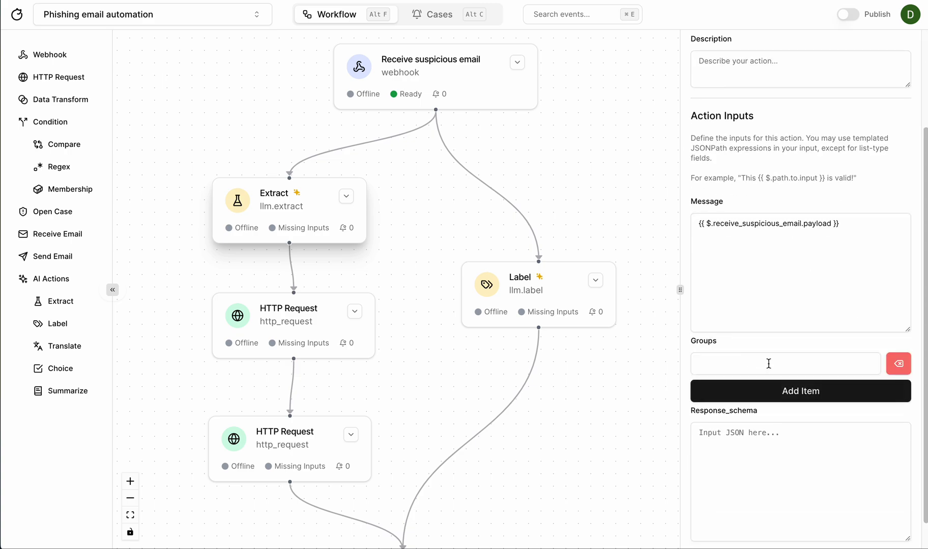
{"action": "type", "text": "url"}
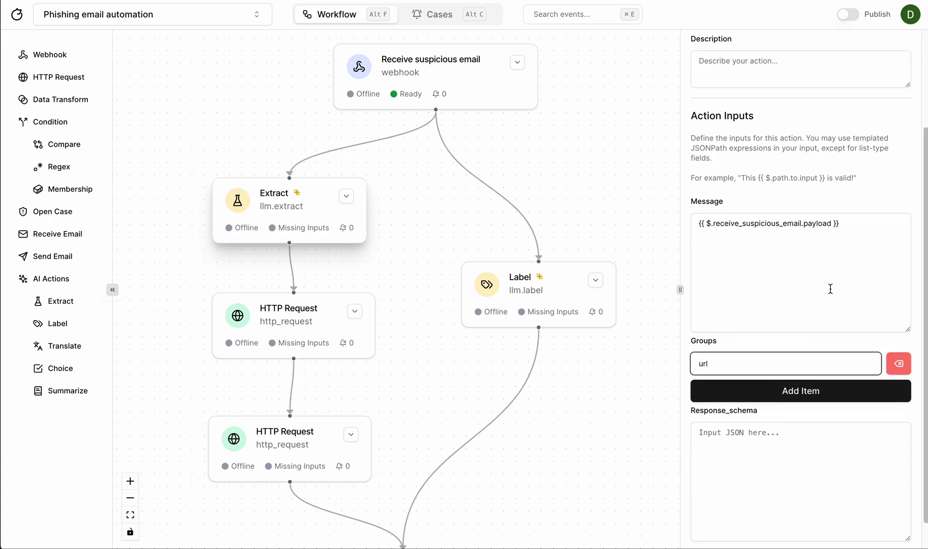
{"action": "scroll", "scroll_direction": "down", "scroll_amount": 3}
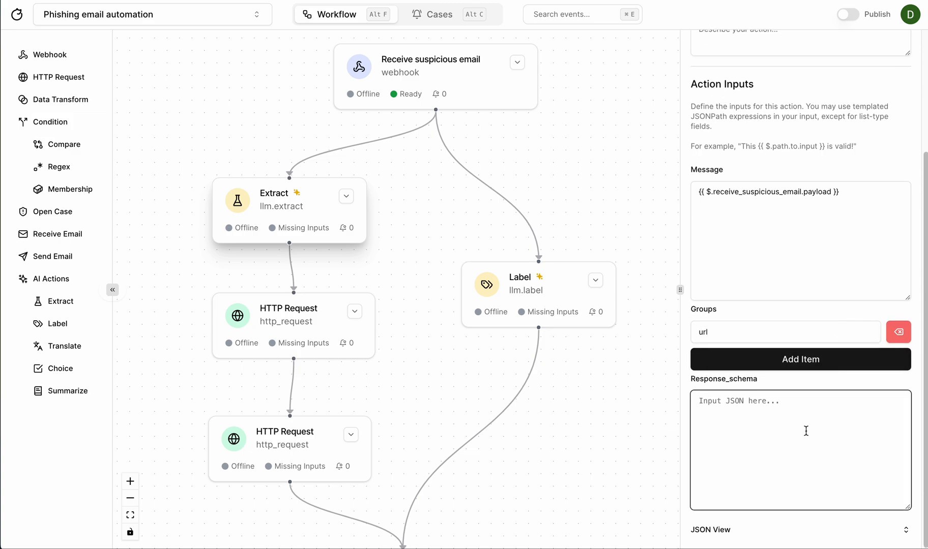
{"action": "type", "text": "{\"url\" : \""}
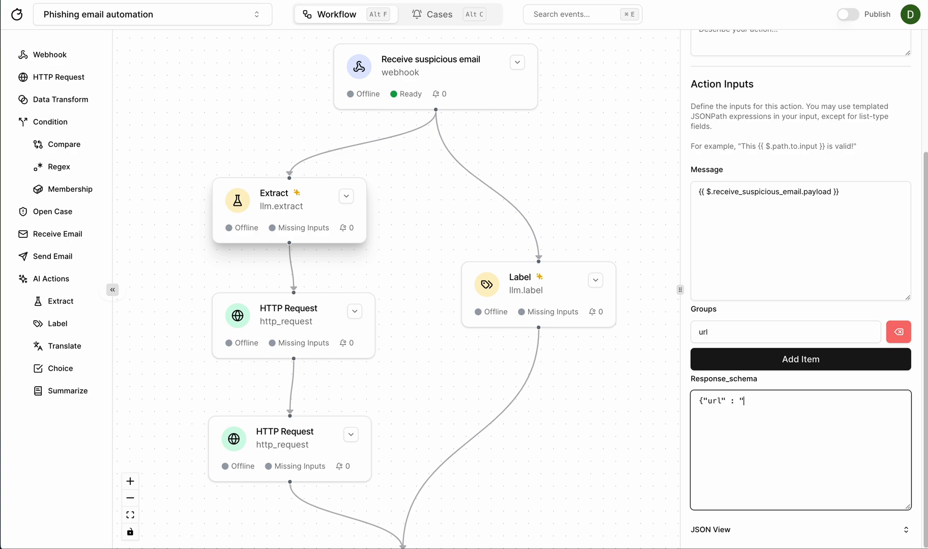
{"action": "type", "text": "str #"}
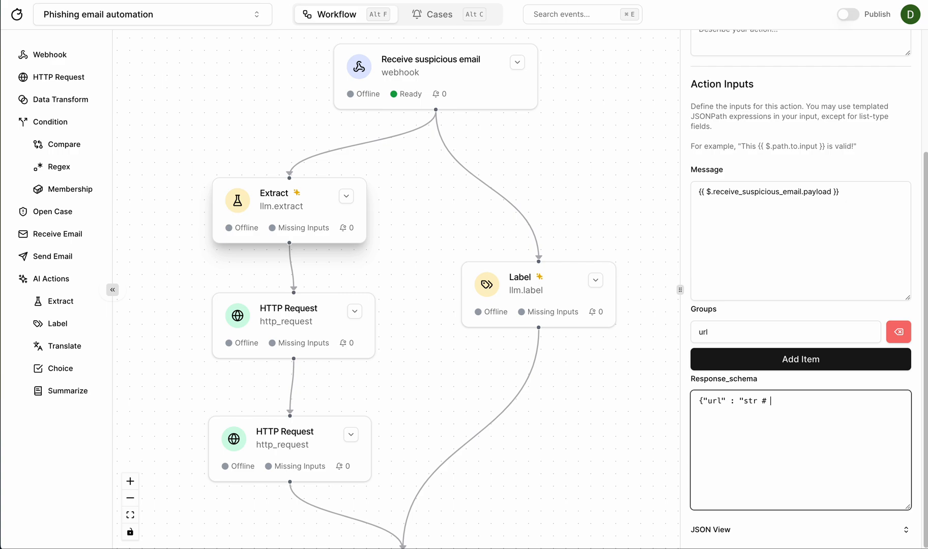
{"action": "type", "text": "Must be a valid ur"}
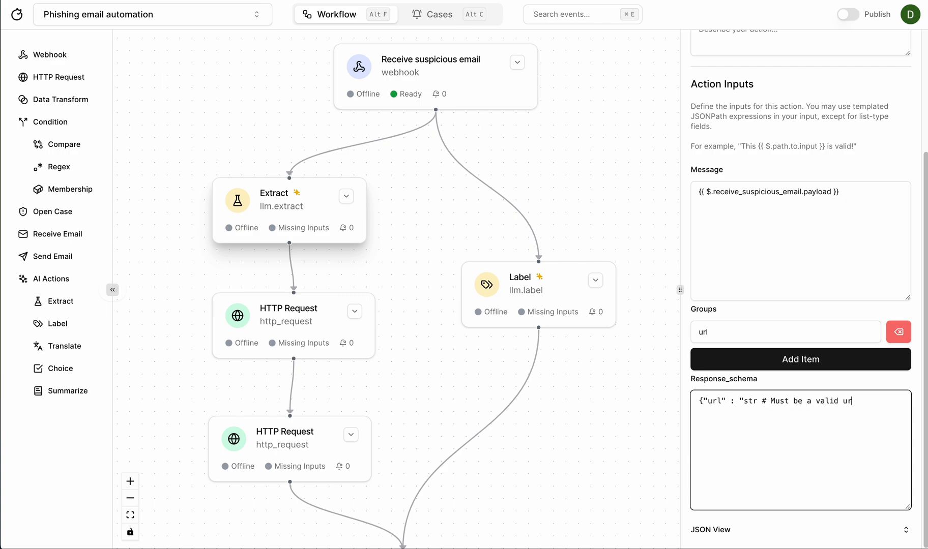
{"action": "type", "text": "l\"}"}
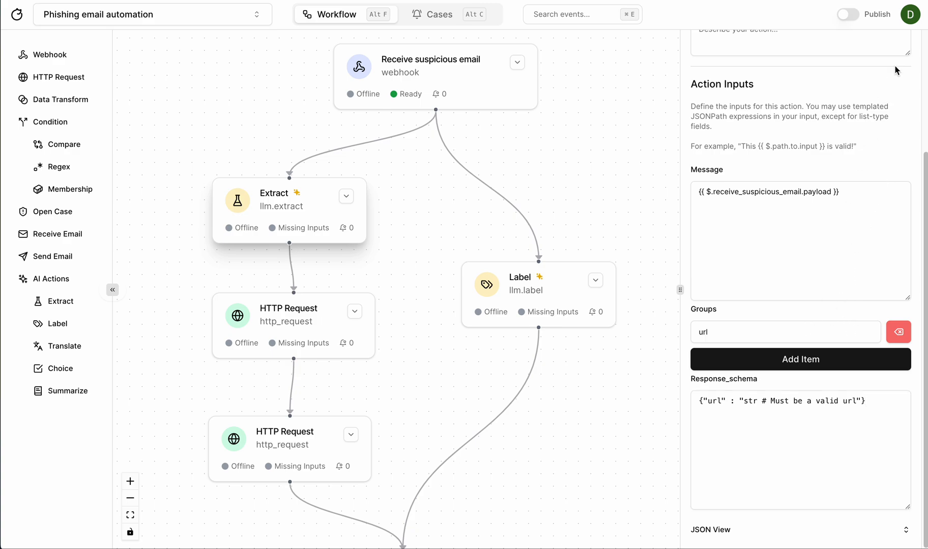
{"action": "left_click", "coordinate": [898, 71]}
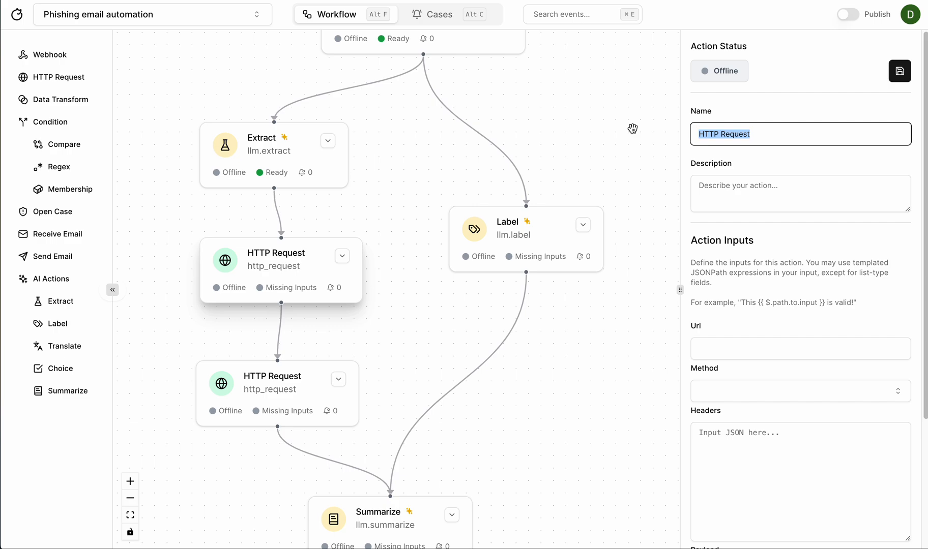
Name the step 'Make API call to URLScan' with URL_SCAN_KEY api_key and JSON Content-Type headers.
{"action": "type", "text": "Make"}
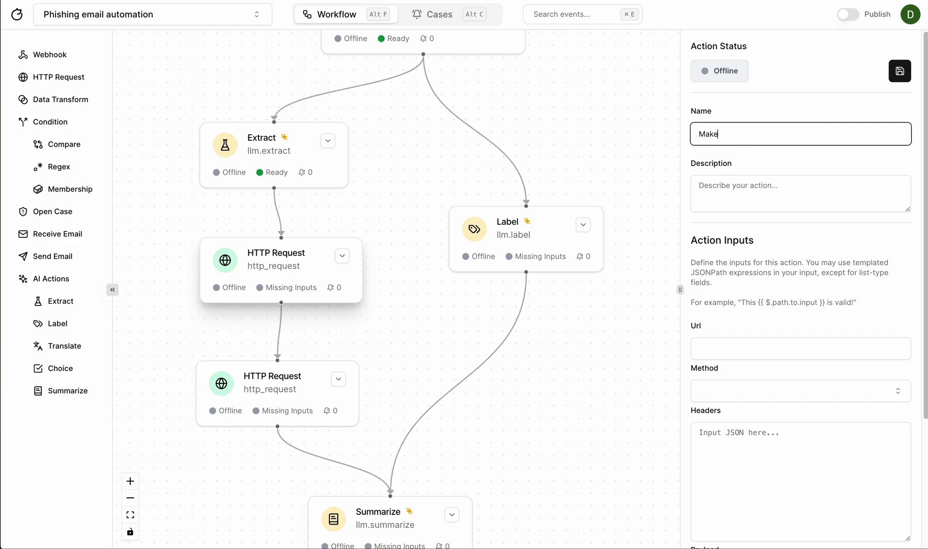
{"action": "type", "text": "API call to"}
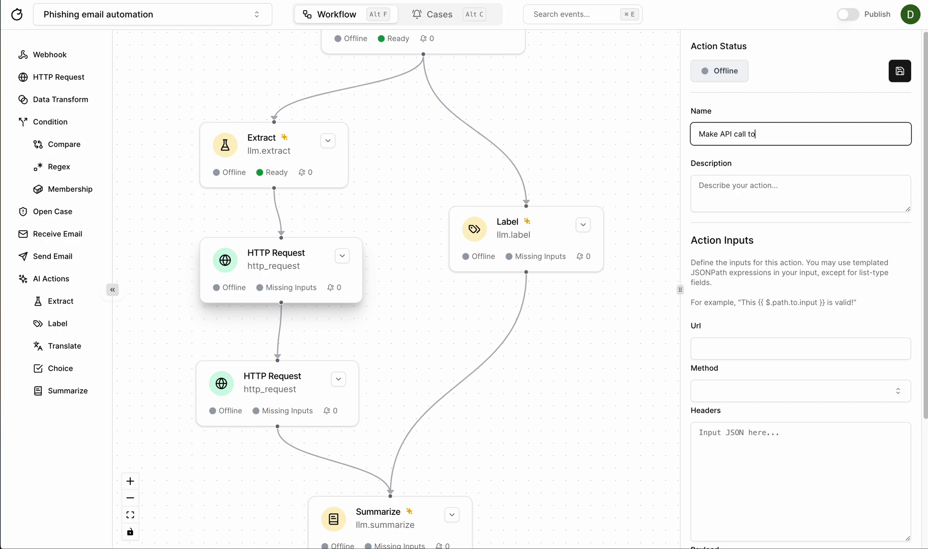
{"action": "type", "text": "URLScan"}
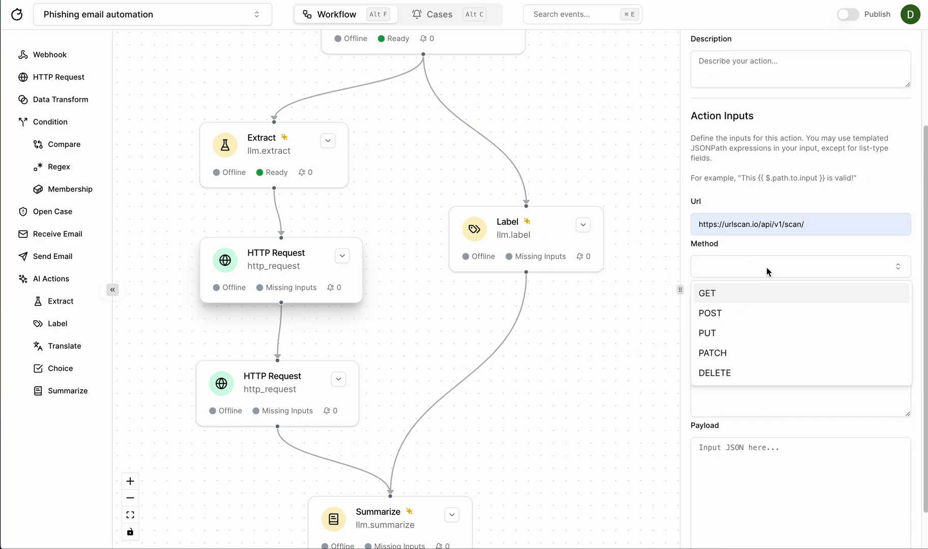
{"action": "left_click", "coordinate": [709, 313]}
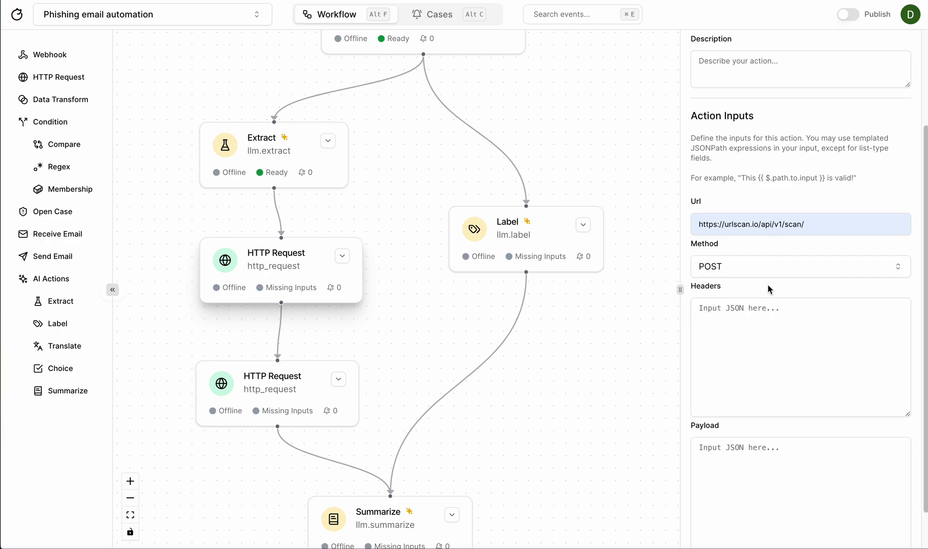
{"action": "scroll", "scroll_direction": "down", "scroll_amount": 3}
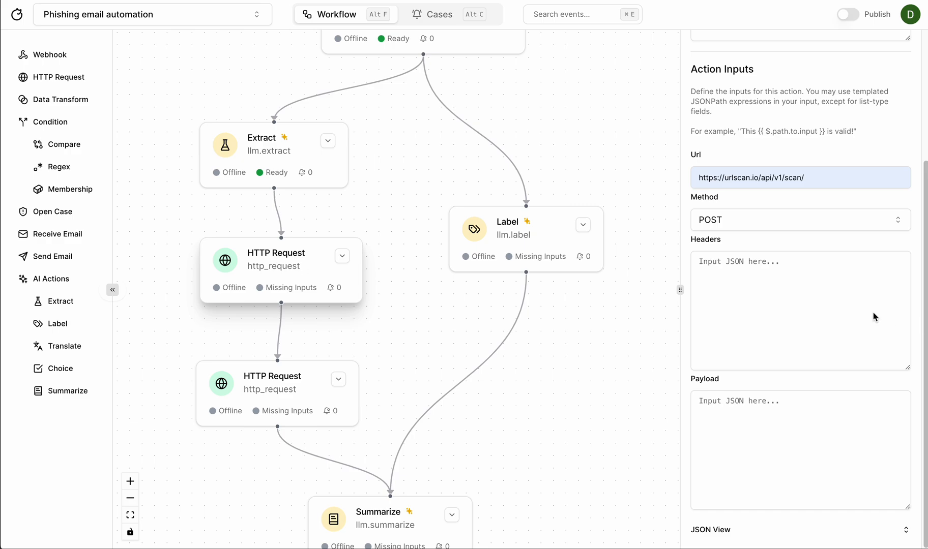
{"action": "type", "text": "{\"api_key\":\"{{SECRETS.URL_SCAN_KEY}}\",\"Content-Type\":\"application/json\"}"}
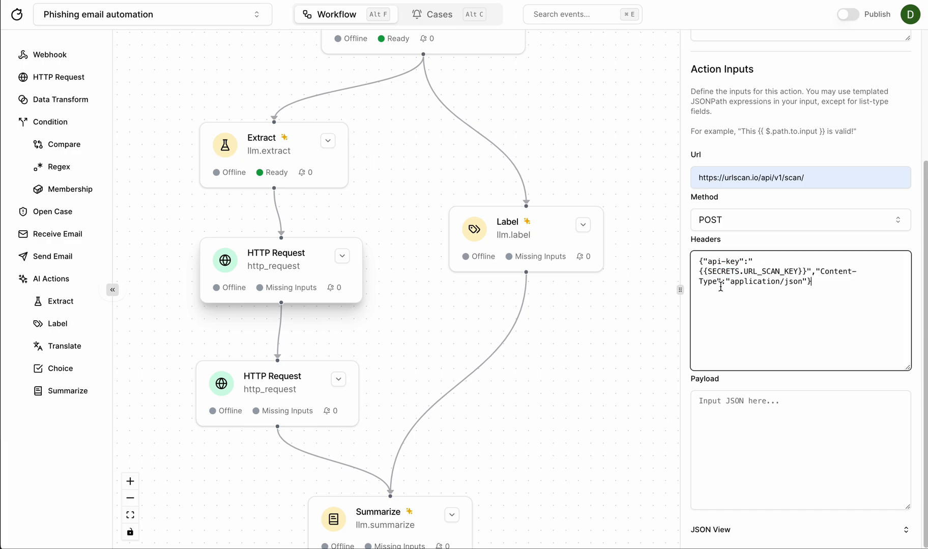
Set the payload to send the extracted URL with public visibility.
{"action": "double_click", "coordinate": [723, 271]}
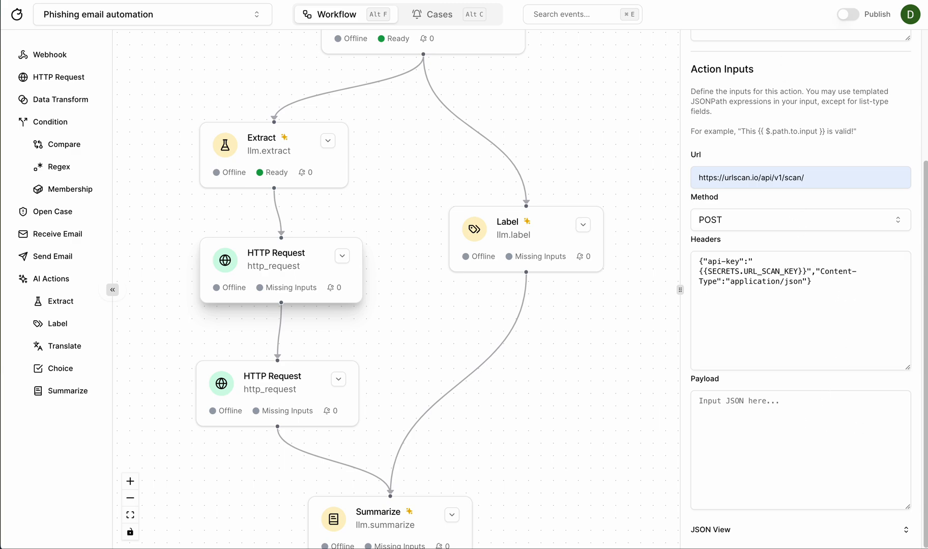
{"action": "type", "text": "{\"url\":\"{{$.REPLACE_ME}}\",\"visibility\":\"public\"}"}
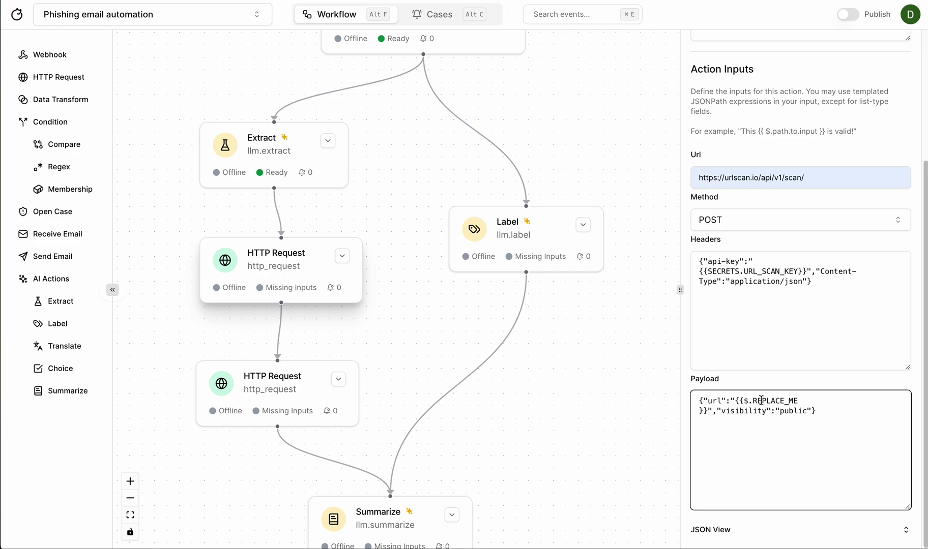
{"action": "double_click", "coordinate": [775, 401]}
{"action": "type", "text": "extract"}
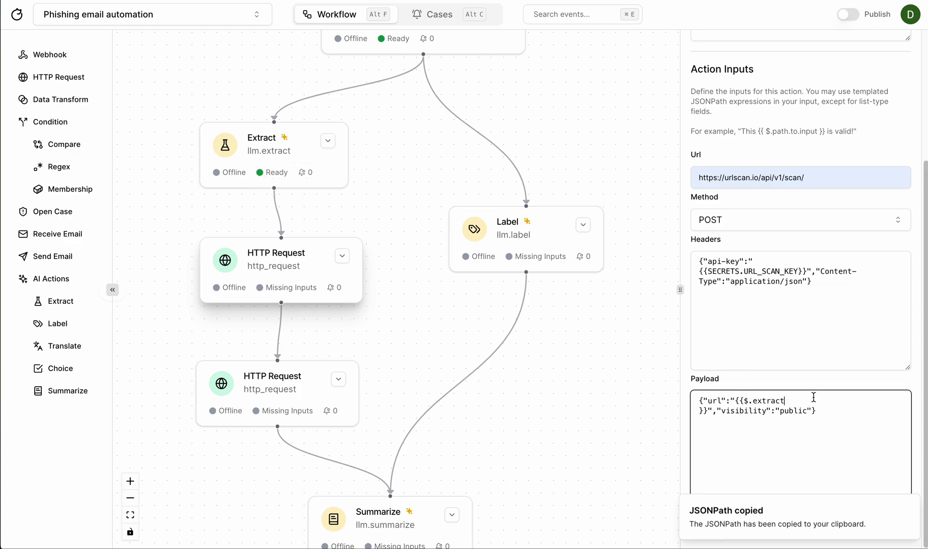
{"action": "type", "text": "."}
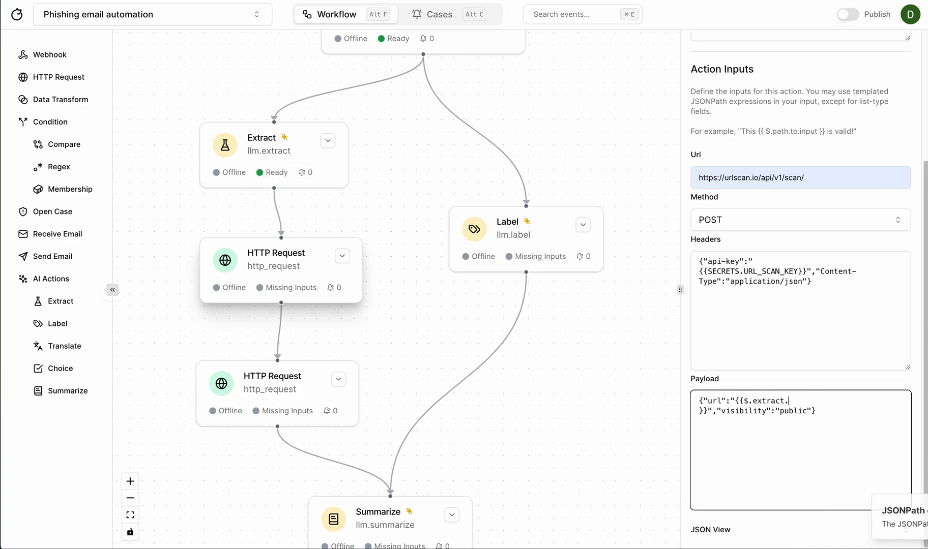
{"action": "type", "text": "url"}
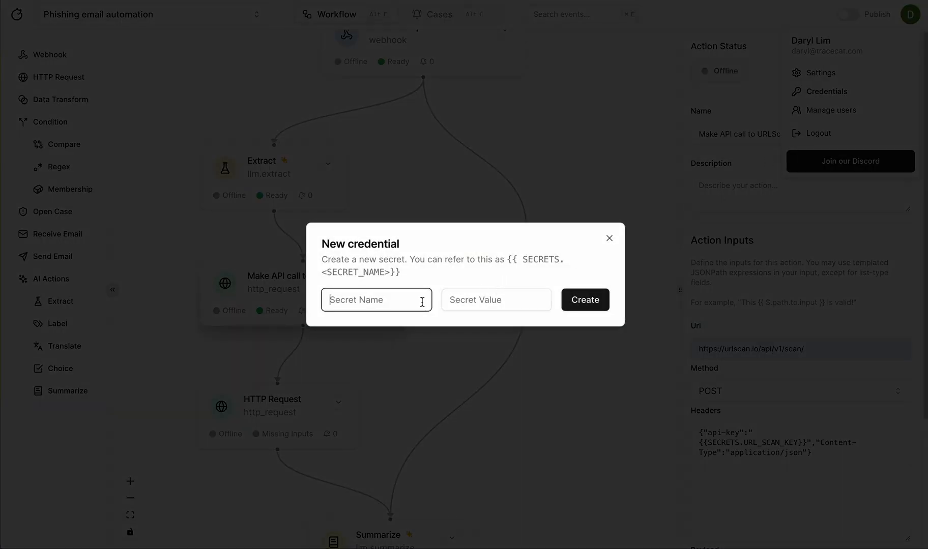
Create the URL_SCAN_KEY secret for the URLScan API key.
{"action": "type", "text": "URL_SCAN_KEY"}
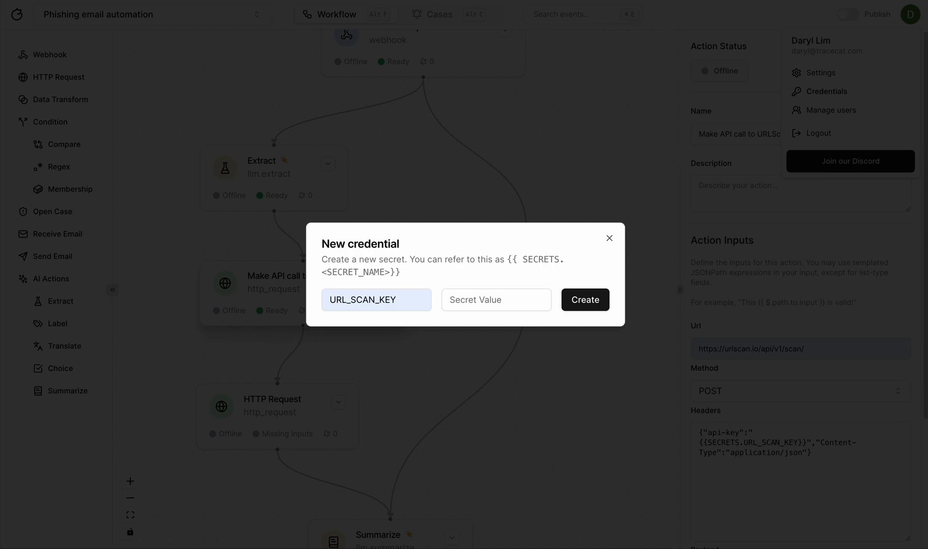
{"action": "left_click", "coordinate": [608, 238]}
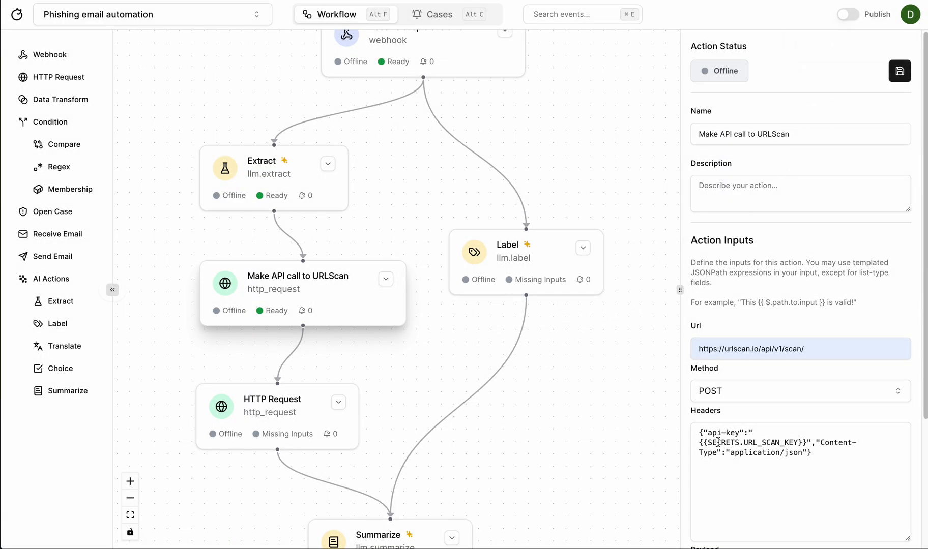
Set the second request's URL to the {{ $.make_api_call_to_urlscan.api }} node reference.
{"action": "double_click", "coordinate": [750, 443]}
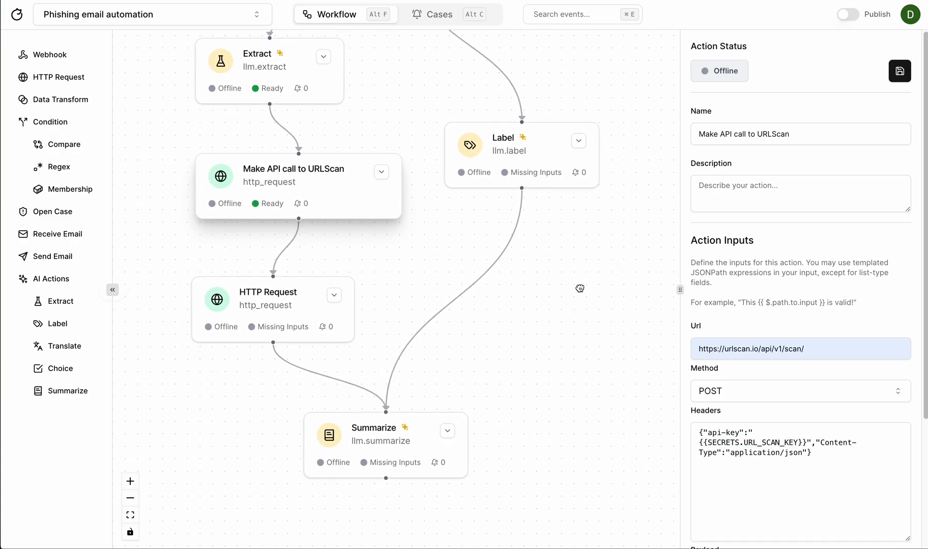
{"action": "left_click", "coordinate": [266, 308]}
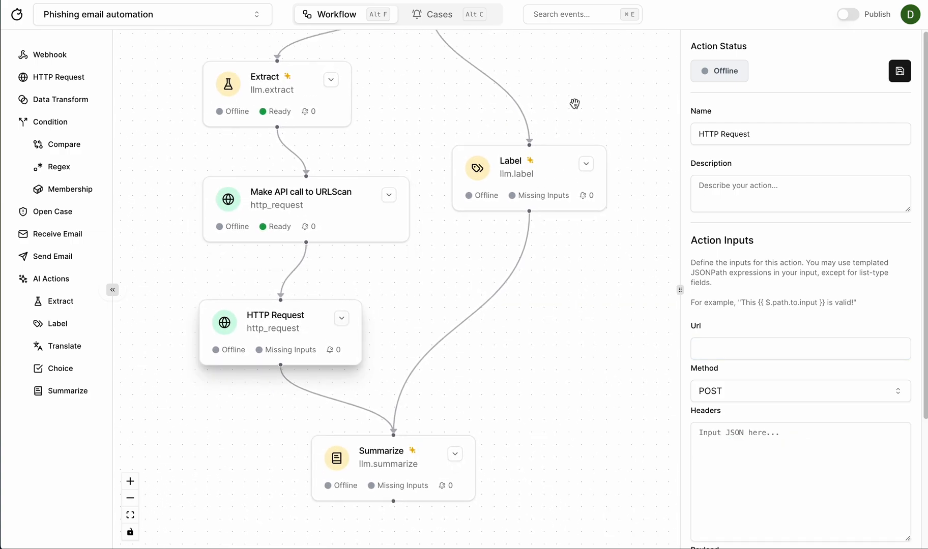
{"action": "left_click_drag", "start_coordinate": [573, 104], "coordinate": [373, 270]}
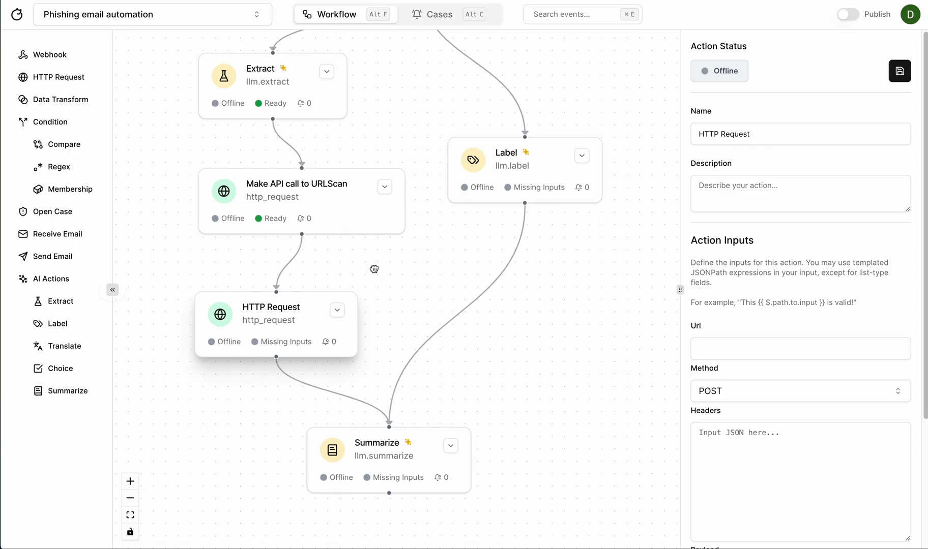
{"action": "left_click", "coordinate": [296, 190]}
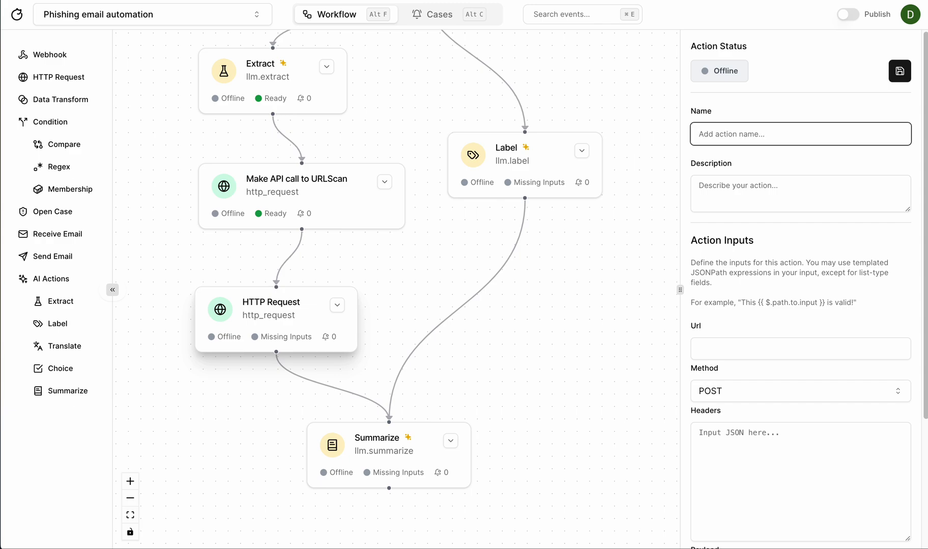
{"action": "left_click", "coordinate": [798, 349]}
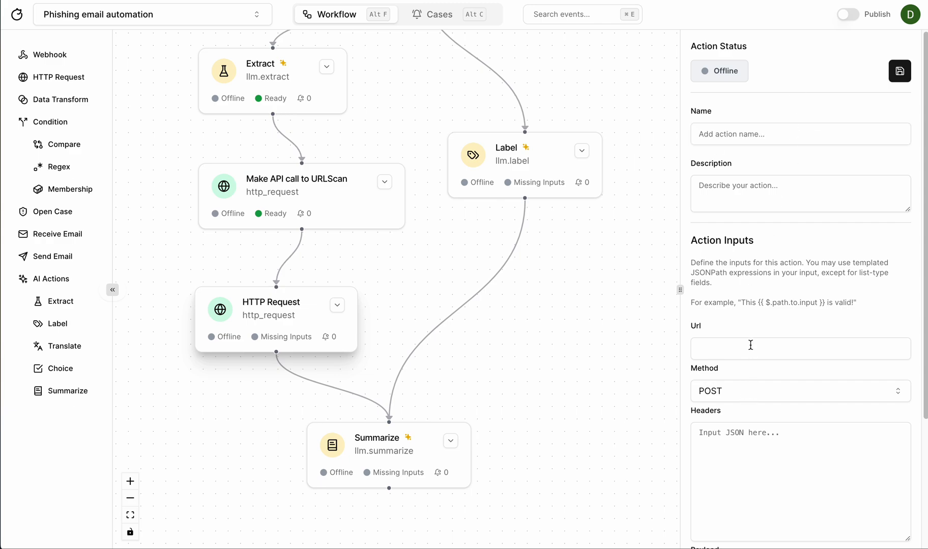
{"action": "type", "text": "{{"}
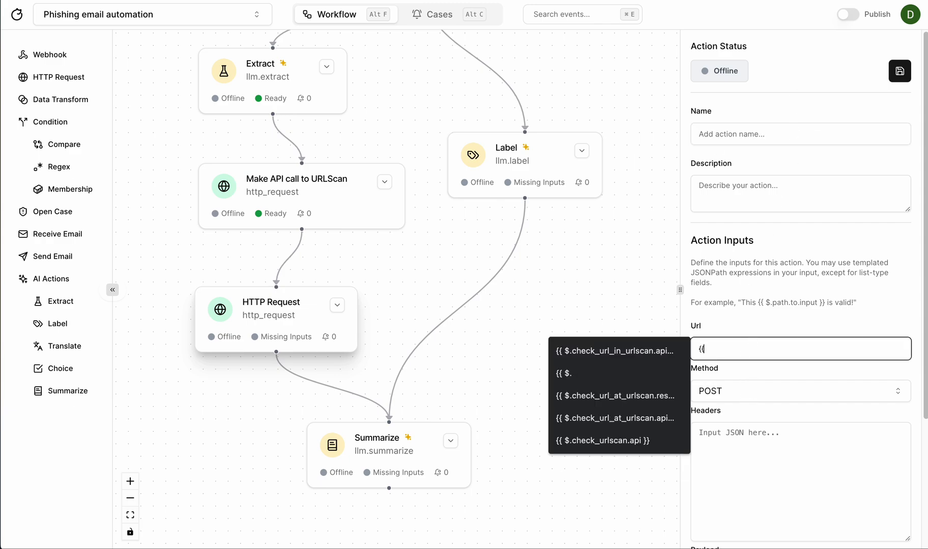
{"action": "left_click", "coordinate": [616, 350]}
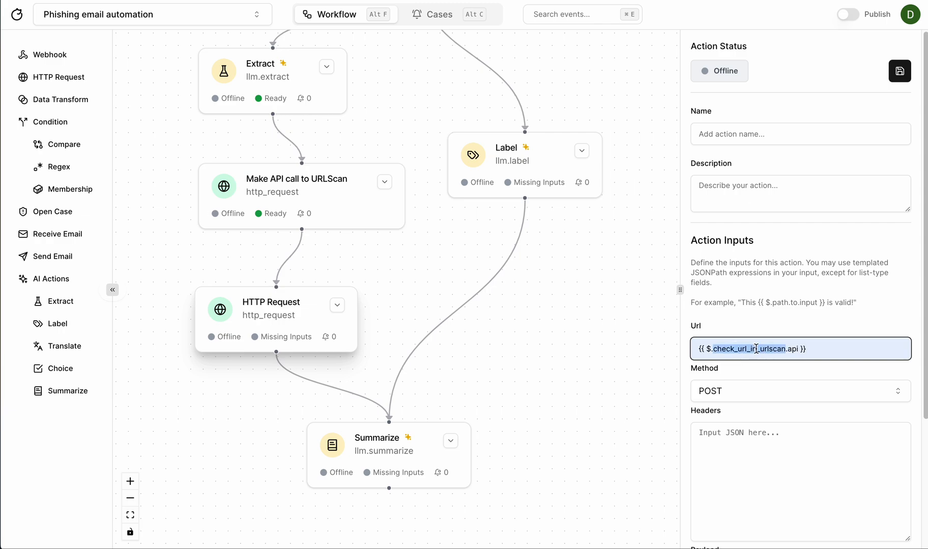
{"action": "left_click", "coordinate": [384, 182]}
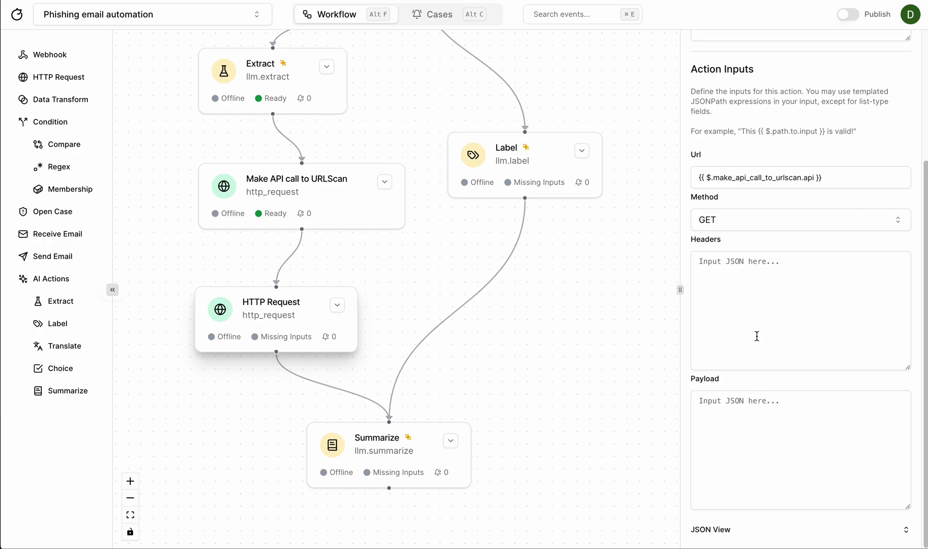
Add the URL_SCAN_KEY api-key header, name the step 'Get URLScan report', and save.
{"action": "type", "text": "{\"api-key\":\"{{SECRETS.URL_SCAN_KEY}}\"}"}
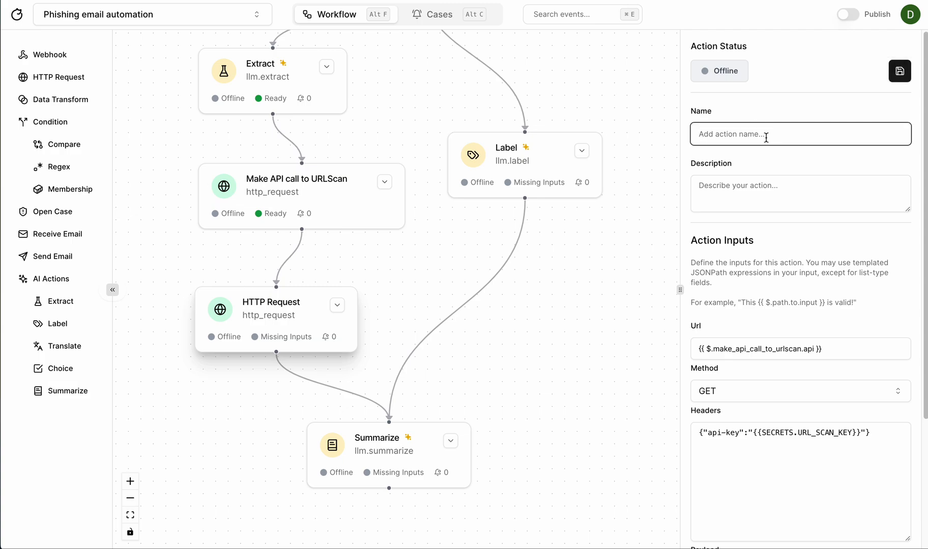
{"action": "type", "text": "Get URLScan"}
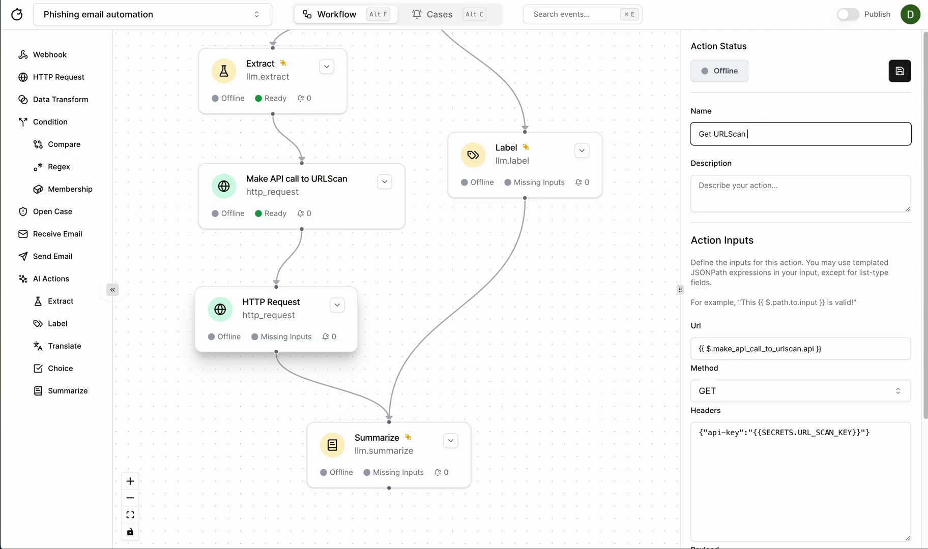
{"action": "type", "text": "report"}
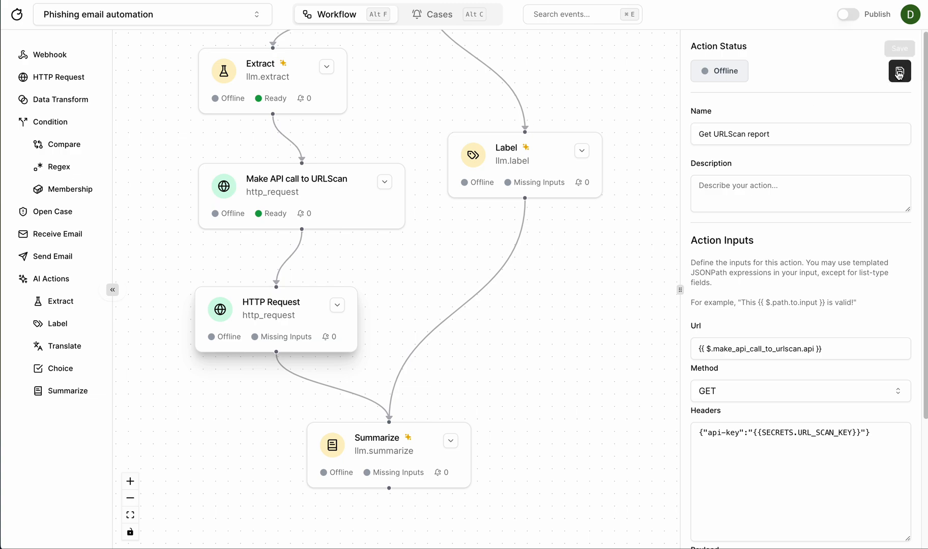
{"action": "left_click", "coordinate": [898, 71]}
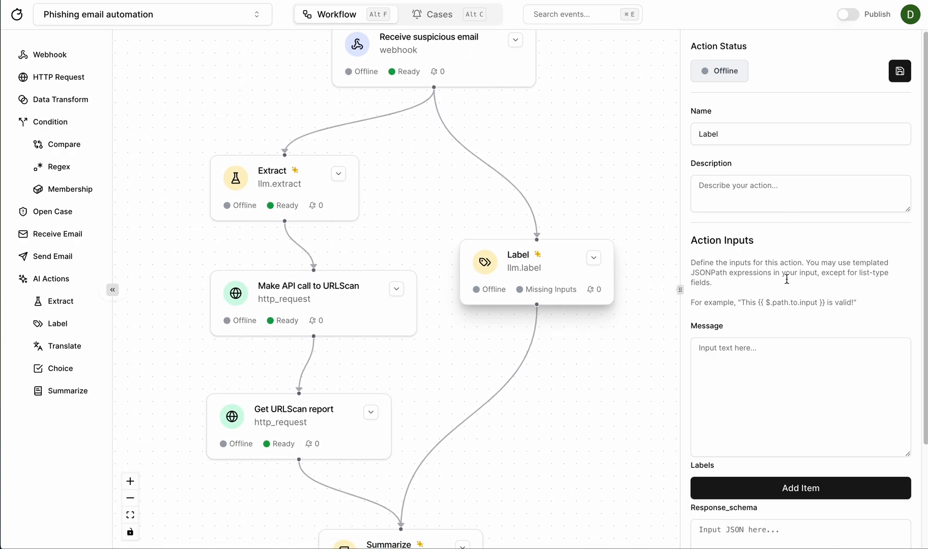
Give Label the malicious and benign labels and the webhook payload as input.
{"action": "left_click", "coordinate": [785, 364]}
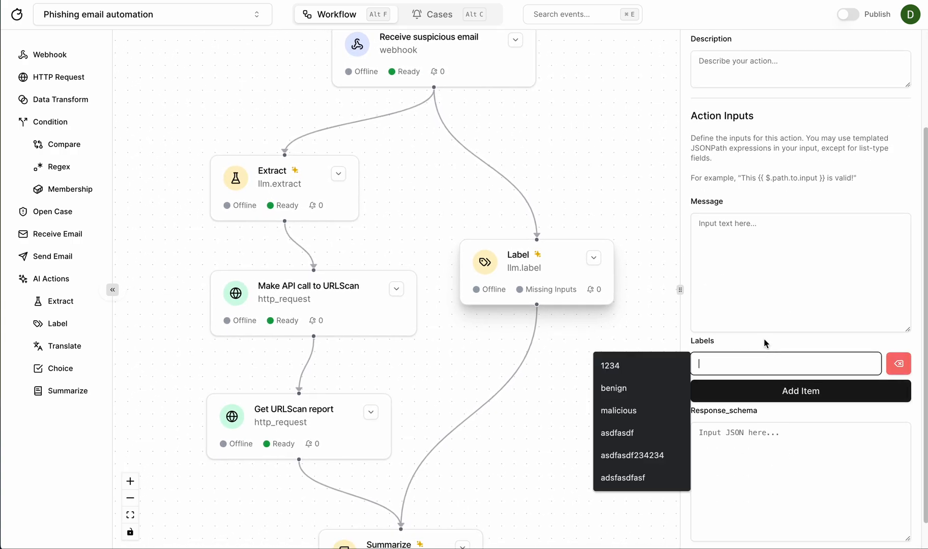
{"action": "left_click", "coordinate": [618, 410]}
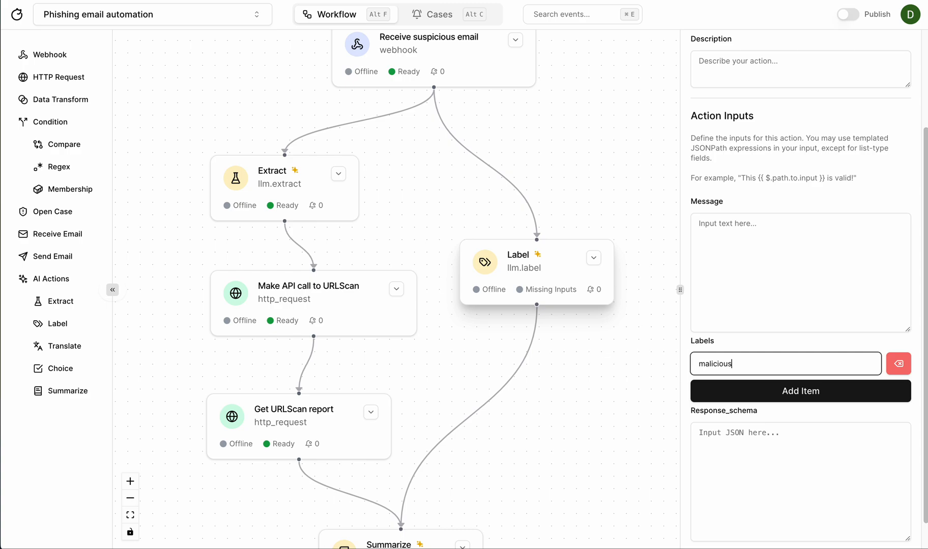
{"action": "type", "text": "benign"}
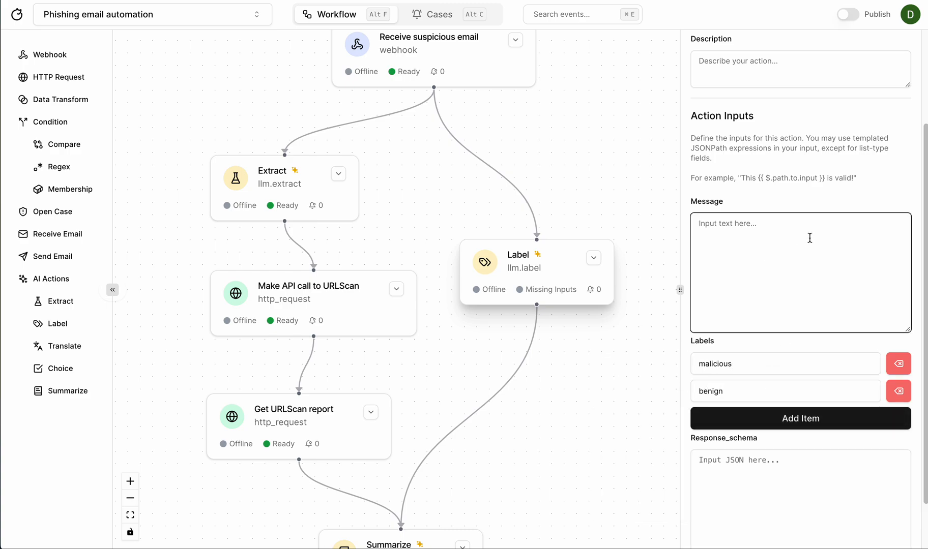
{"action": "type", "text": "{{"}
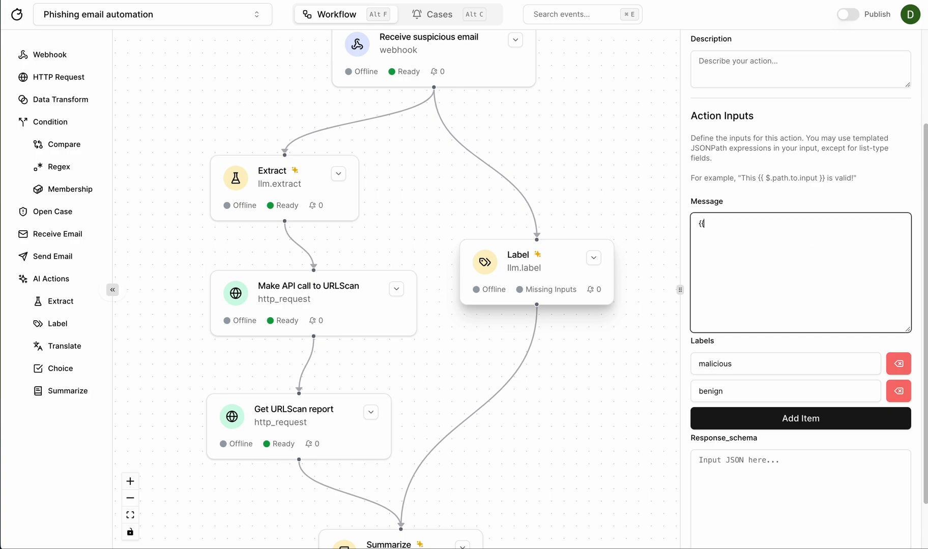
{"action": "left_click", "coordinate": [514, 40]}
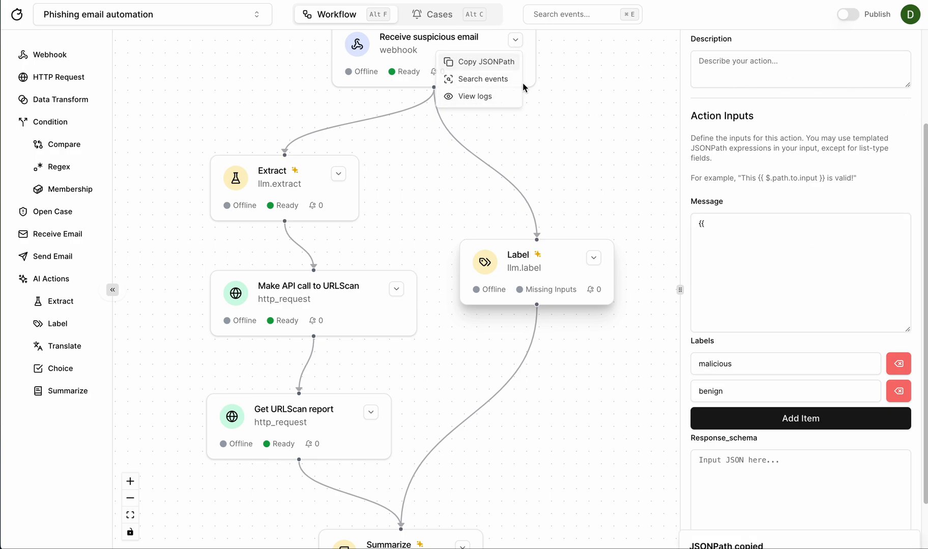
{"action": "left_click", "coordinate": [485, 61]}
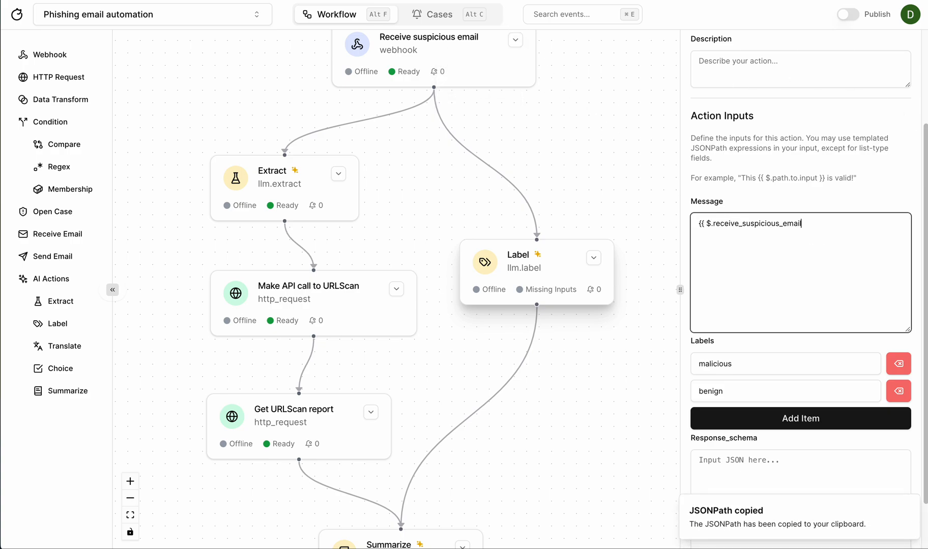
{"action": "type", "text": ".payload }}"}
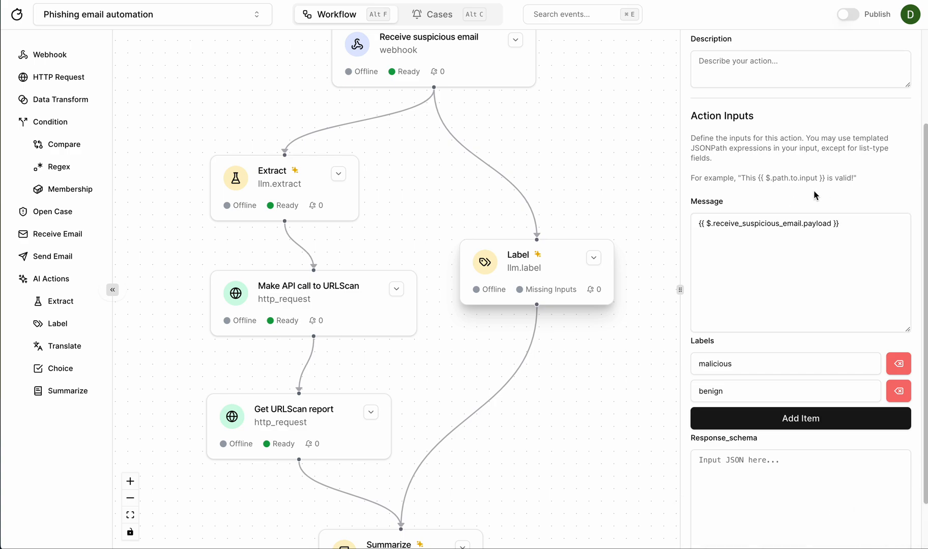
Set the response schema to {"label": "str", "reason": "str"}.
{"action": "scroll", "scroll_direction": "down", "scroll_amount": 3}
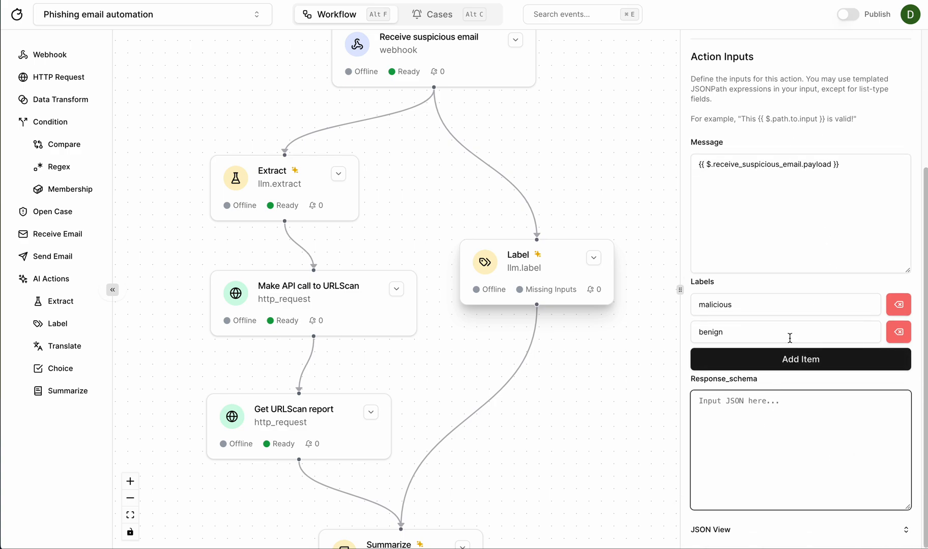
{"action": "type", "text": "{\"label\": \"str"}
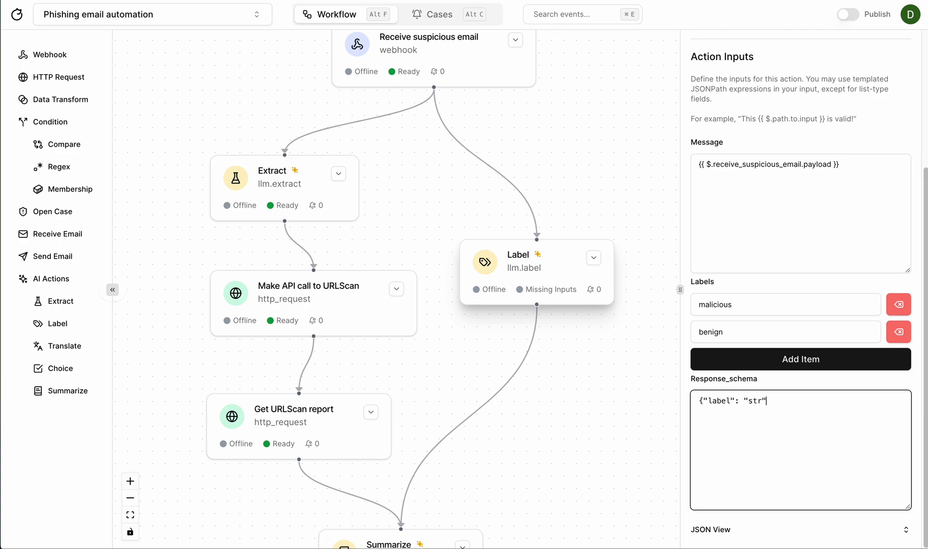
{"action": "type", "text": ", \""}
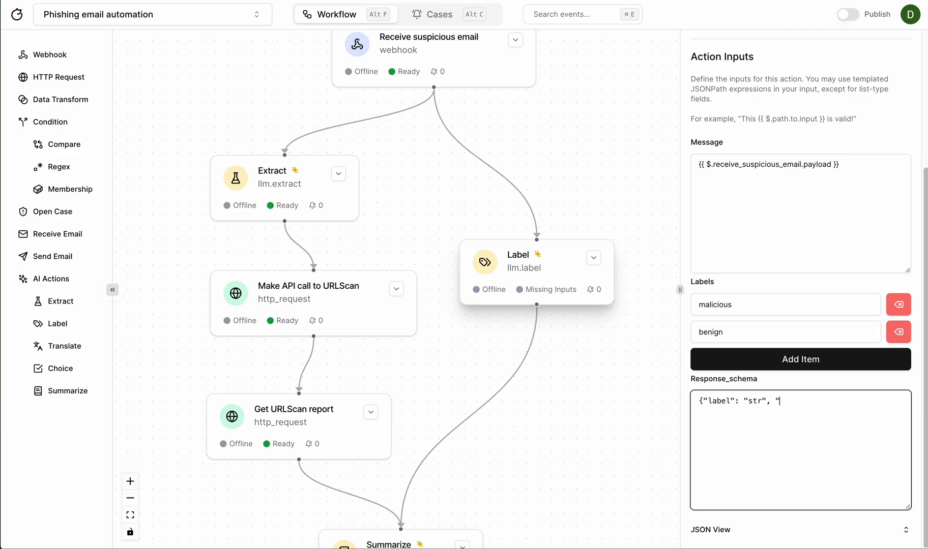
{"action": "type", "text": "reason"}
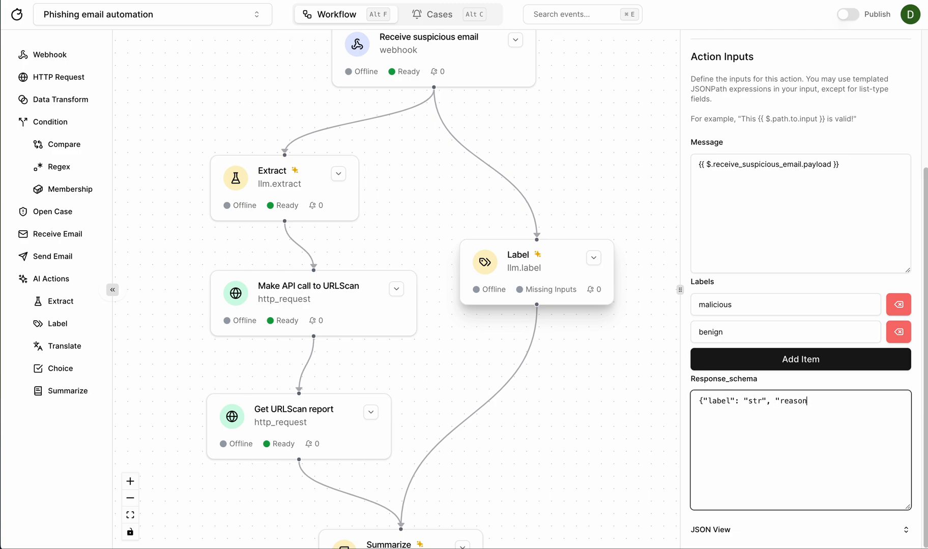
{"action": "type", "text": "\":"}
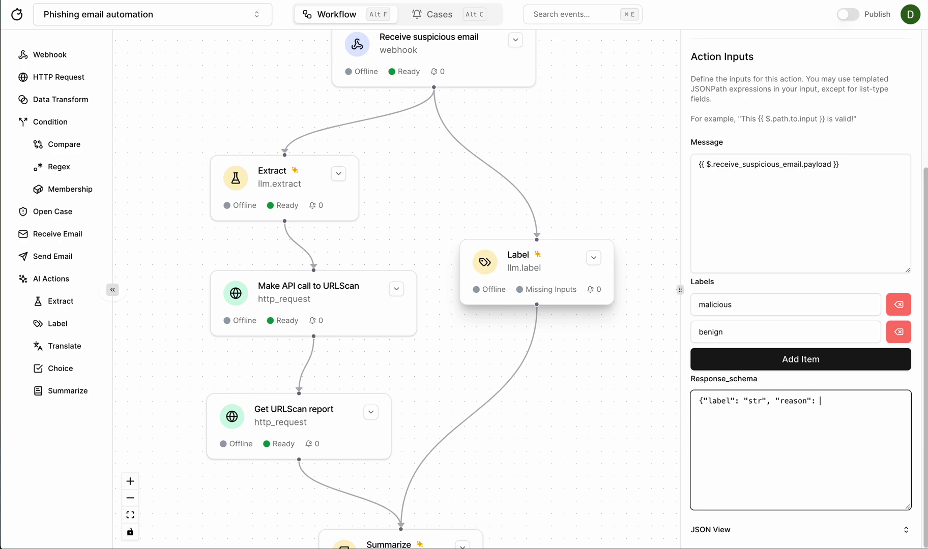
{"action": "type", "text": "\"str\"}"}
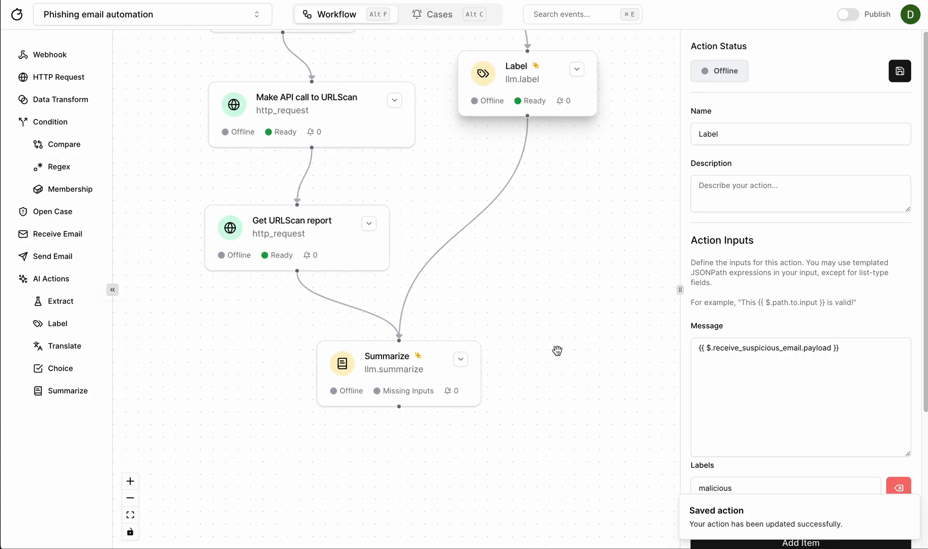
Replace Summarize's placeholders with $.get_urlscan_report, $.label.label and $.label.reason, then save.
{"action": "left_click", "coordinate": [386, 357]}
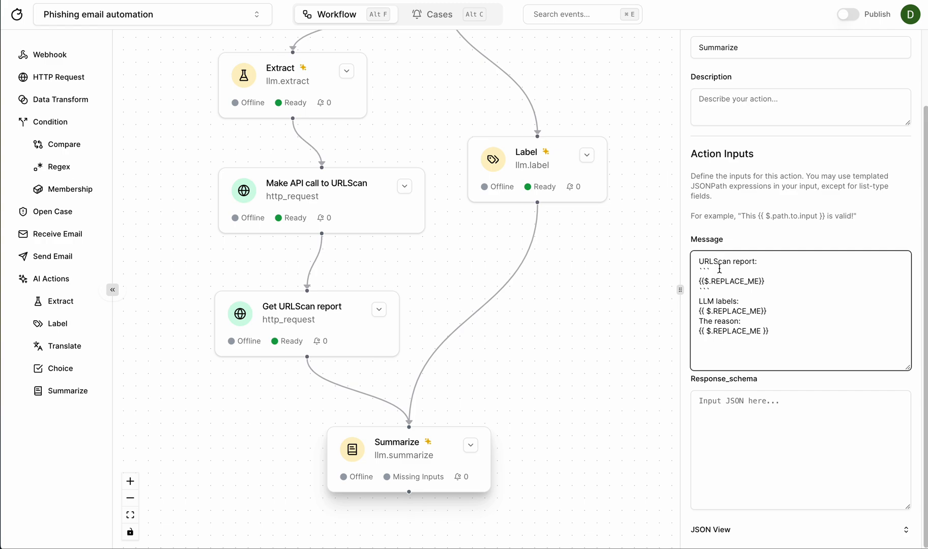
{"action": "double_click", "coordinate": [730, 281]}
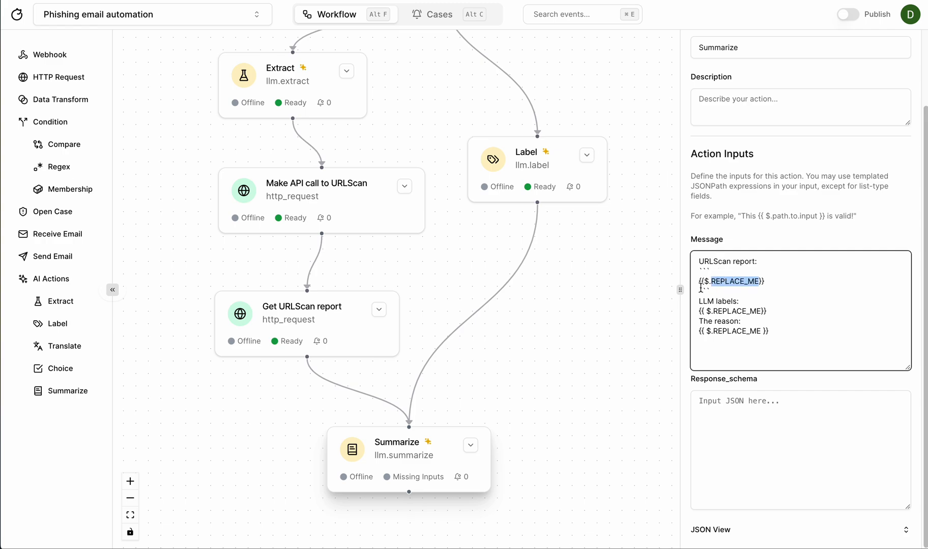
{"action": "mouse_move", "coordinate": [378, 309]}
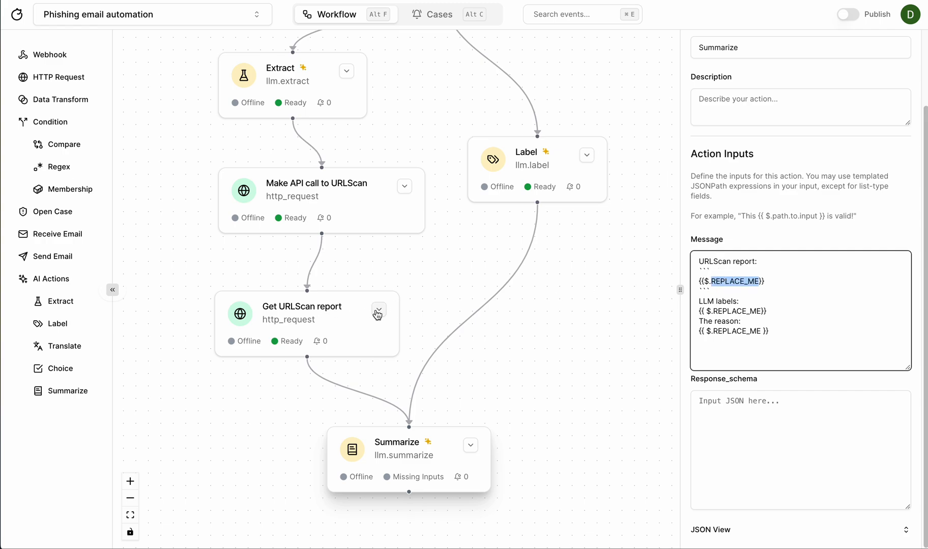
{"action": "left_click", "coordinate": [739, 282]}
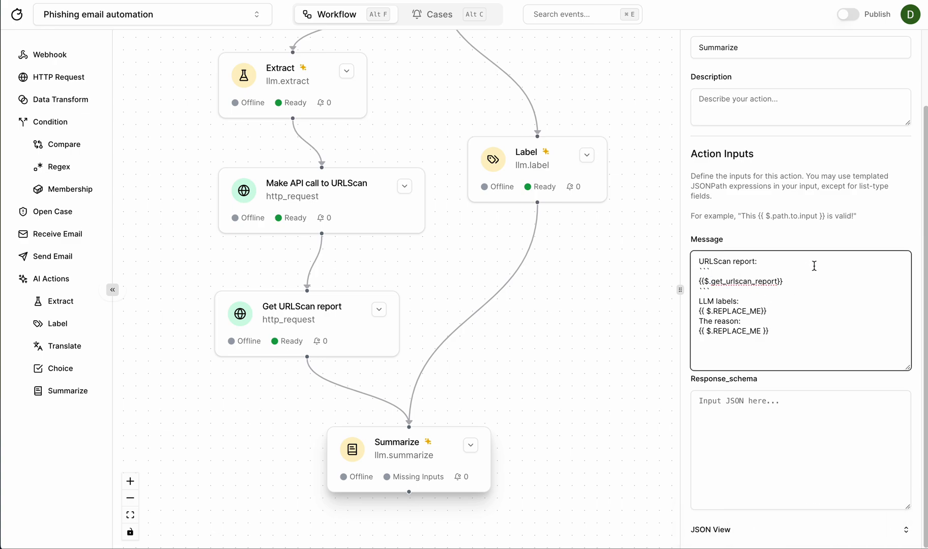
{"action": "type", "text": "."}
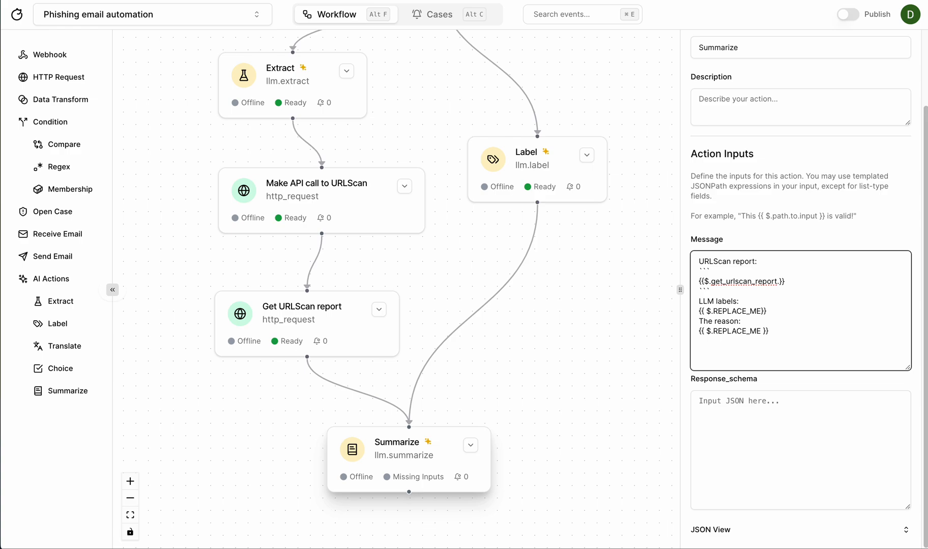
{"action": "double_click", "coordinate": [736, 310]}
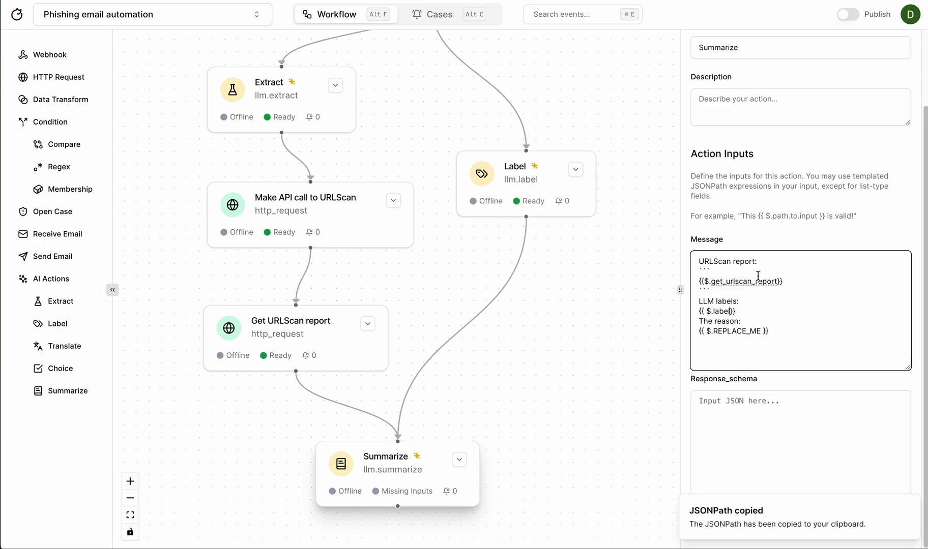
{"action": "type", "text": ".label"}
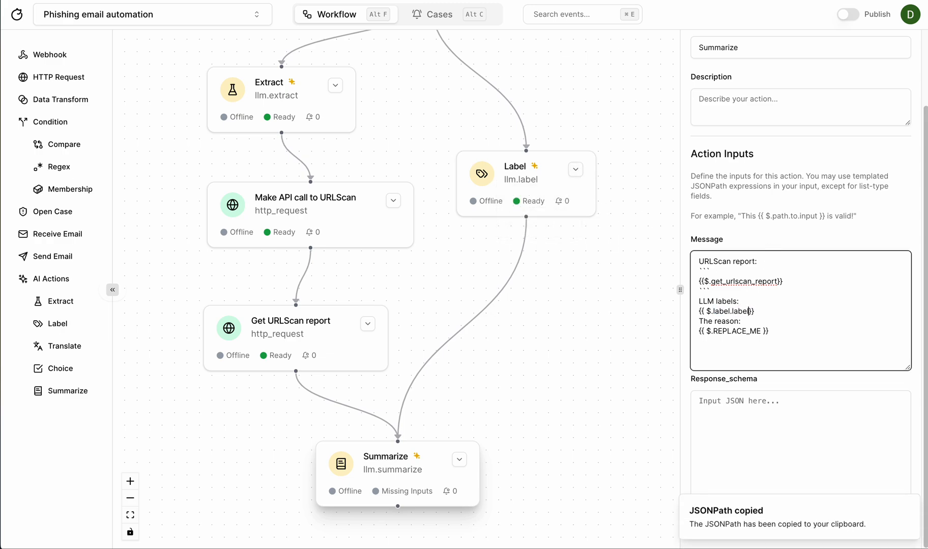
{"action": "double_click", "coordinate": [731, 331]}
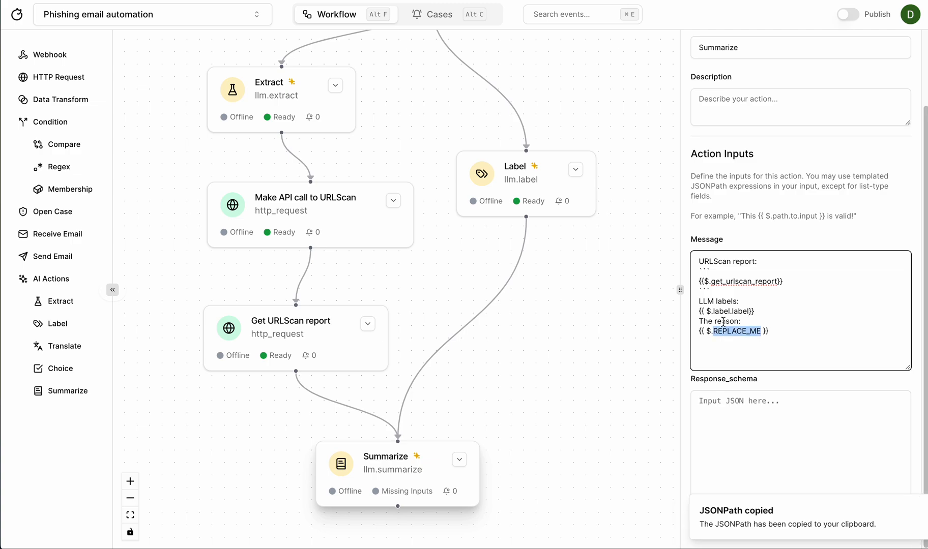
{"action": "type", "text": "label.reason }}"}
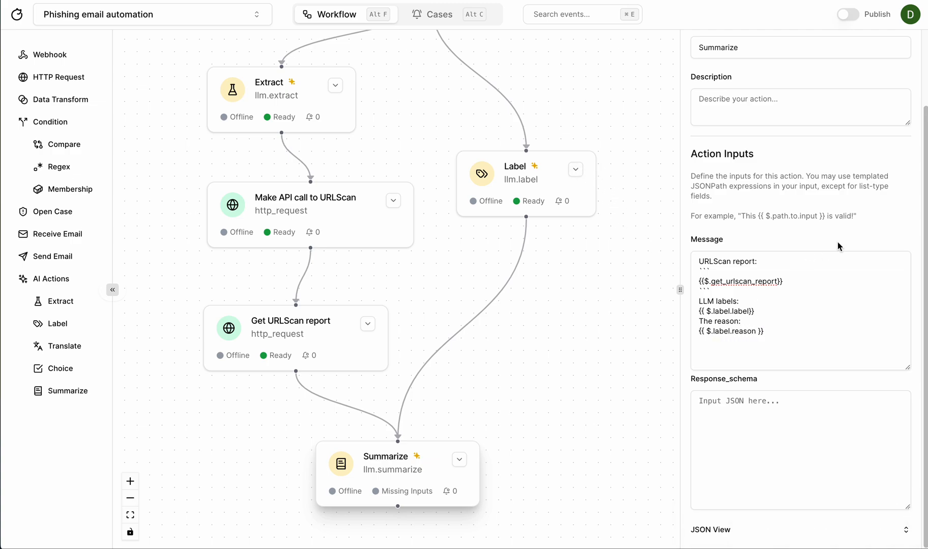
{"action": "left_click", "coordinate": [798, 450]}
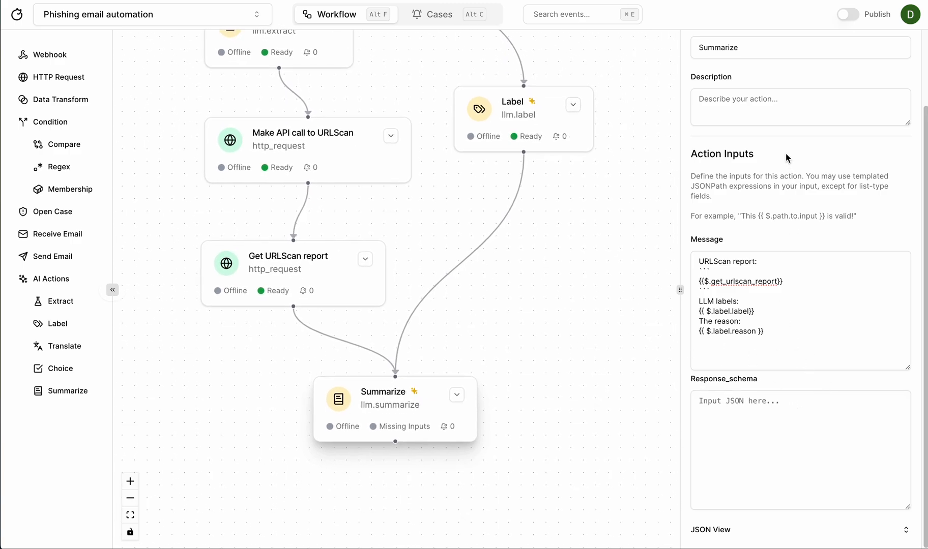
{"action": "left_click", "coordinate": [899, 71]}
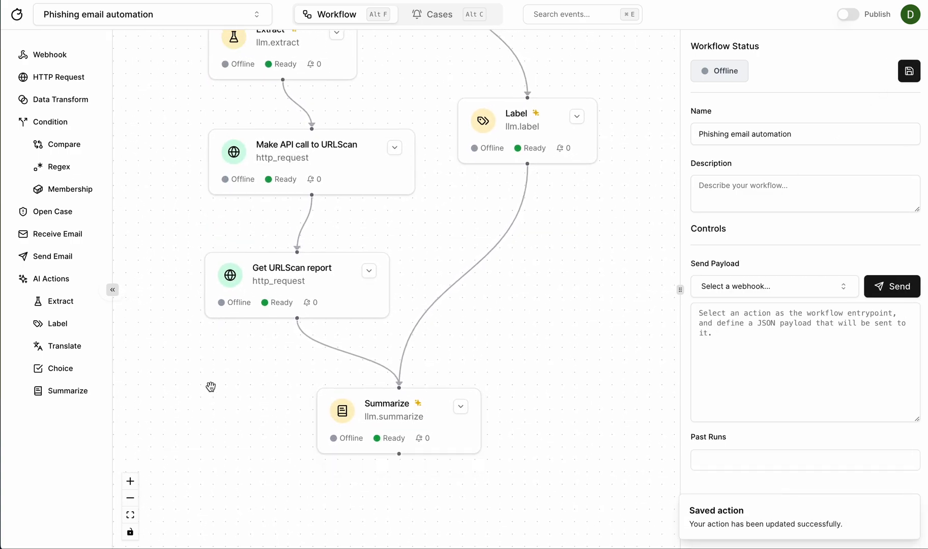
Set the Open Case payload to 'The output of the report summary: {{ $.summarize }}'.
{"action": "left_click", "coordinate": [398, 420]}
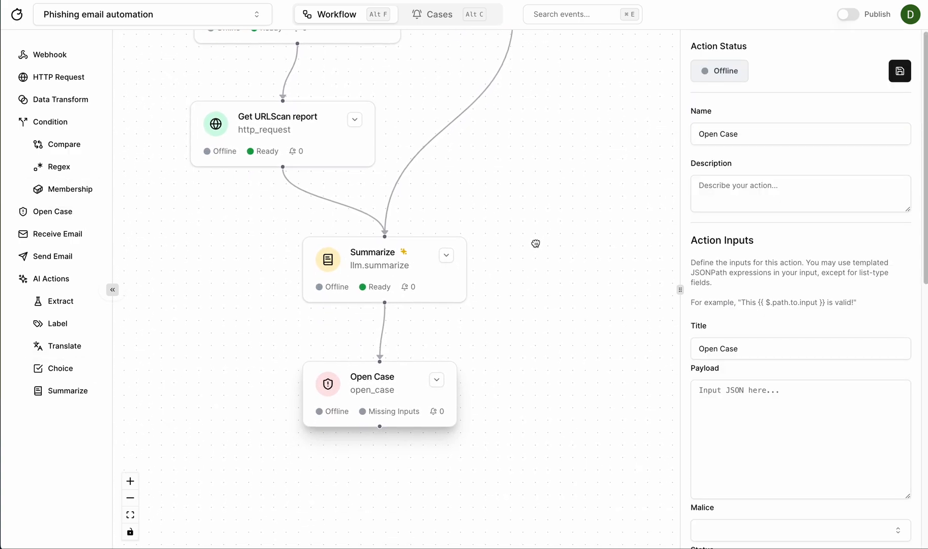
{"action": "scroll", "scroll_direction": "down", "scroll_amount": 3}
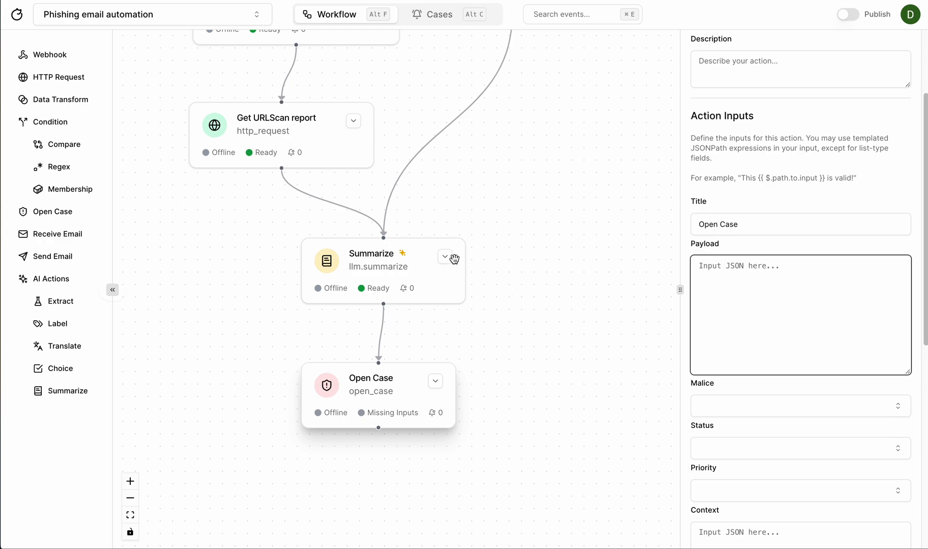
{"action": "mouse_move", "coordinate": [456, 244]}
{"action": "type", "text": "{{ $.summarize }}"}
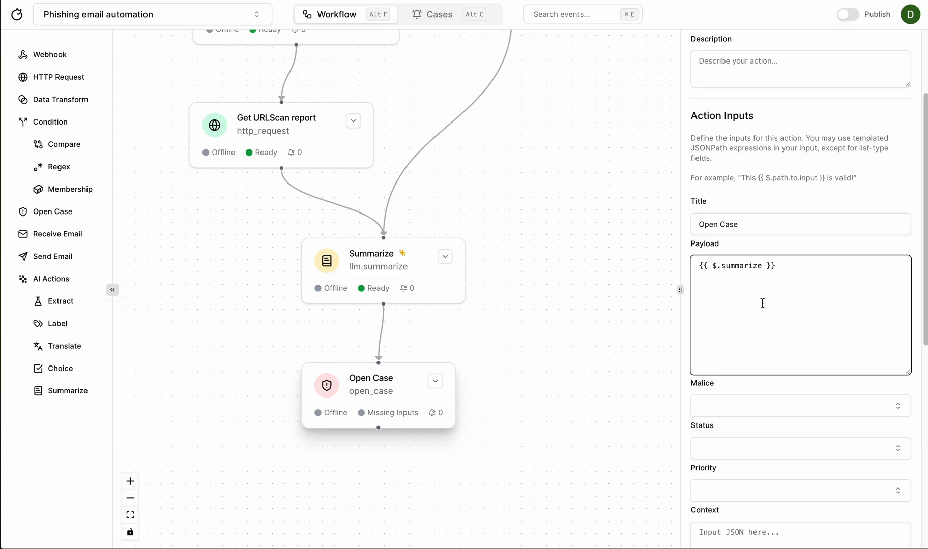
{"action": "scroll", "scroll_direction": "down", "scroll_amount": 3}
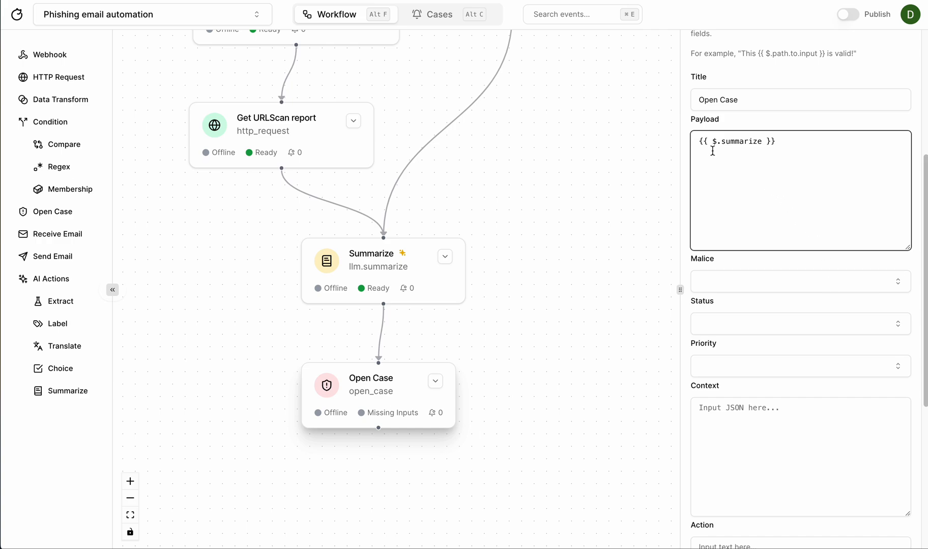
{"action": "type", "text": "{"}
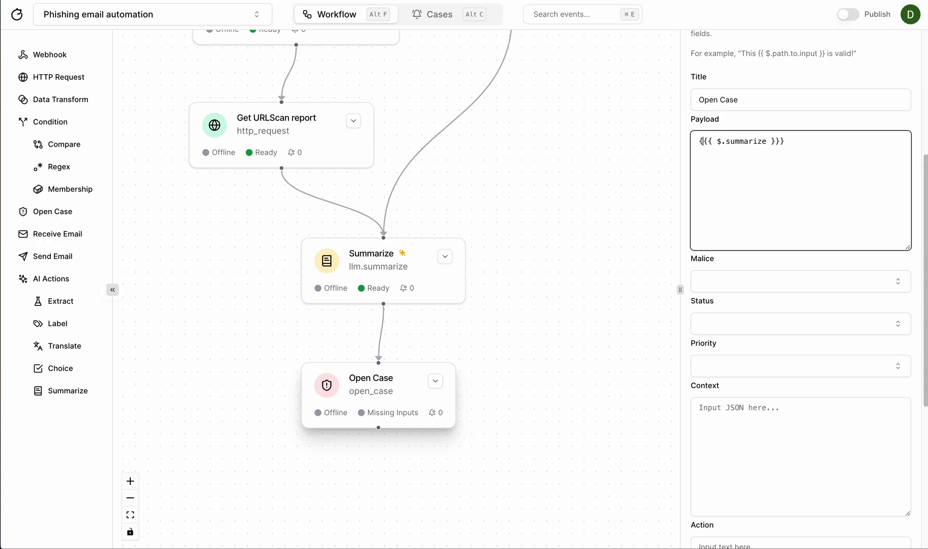
{"action": "type", "text": "{\"text\": \"The output of the report summary:"}
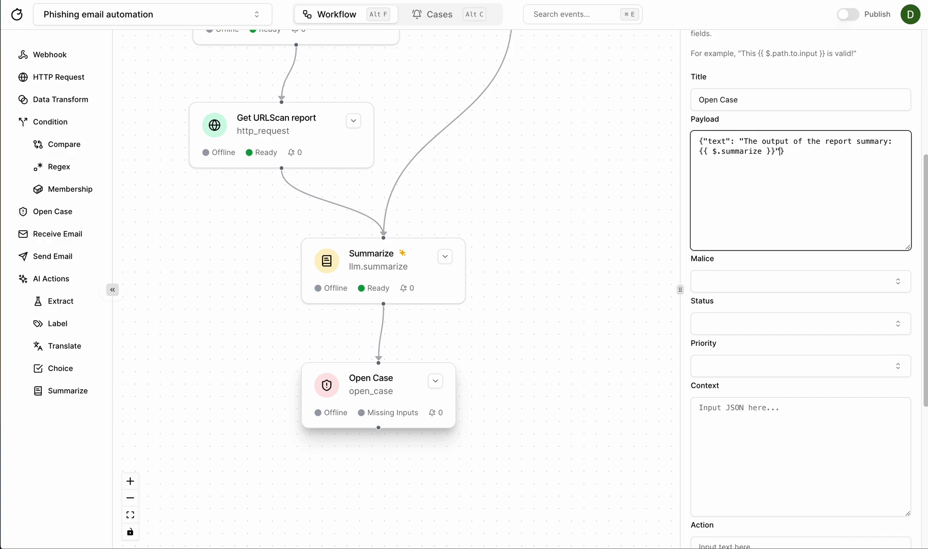
Set malice to malicious, save, and pan to view the whole workflow.
{"action": "left_click", "coordinate": [798, 281]}
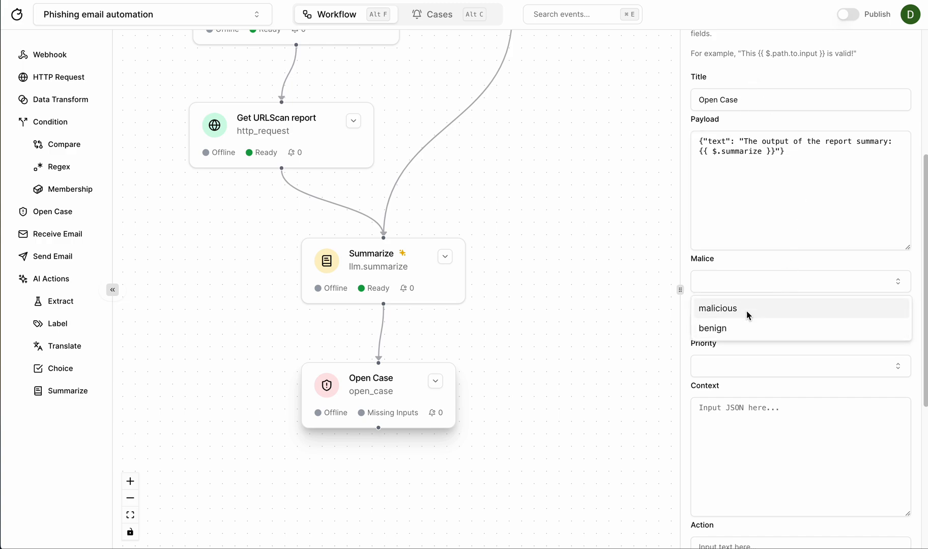
{"action": "left_click", "coordinate": [717, 308]}
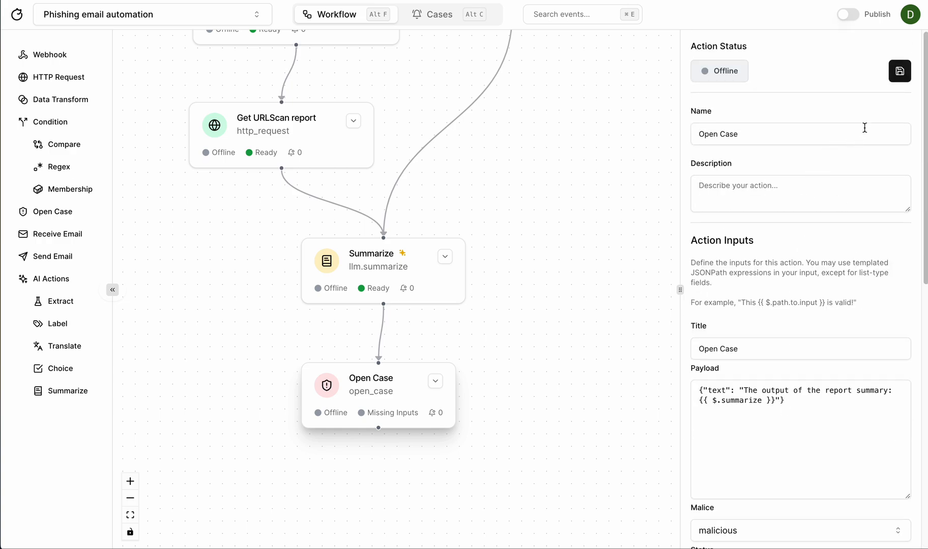
{"action": "left_click", "coordinate": [899, 71]}
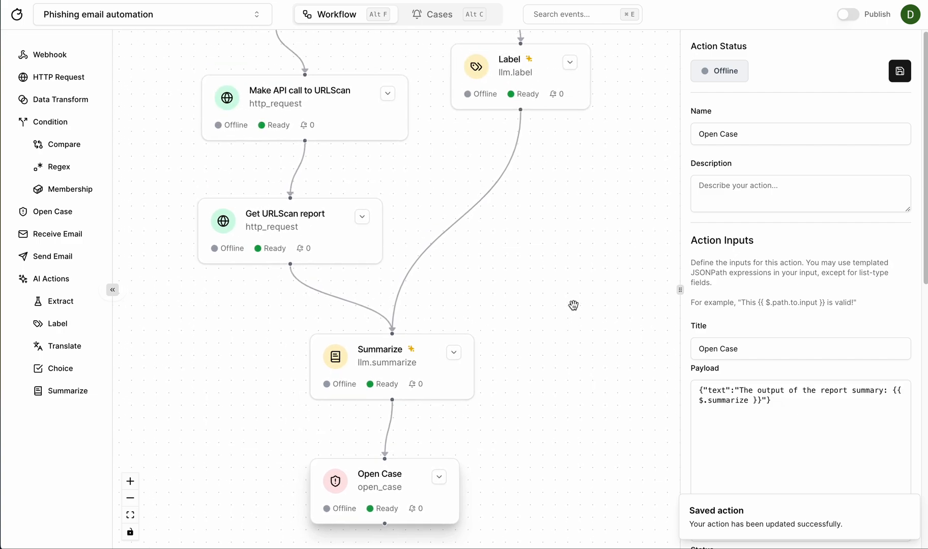
{"action": "left_click_drag", "start_coordinate": [573, 306], "coordinate": [531, 347]}
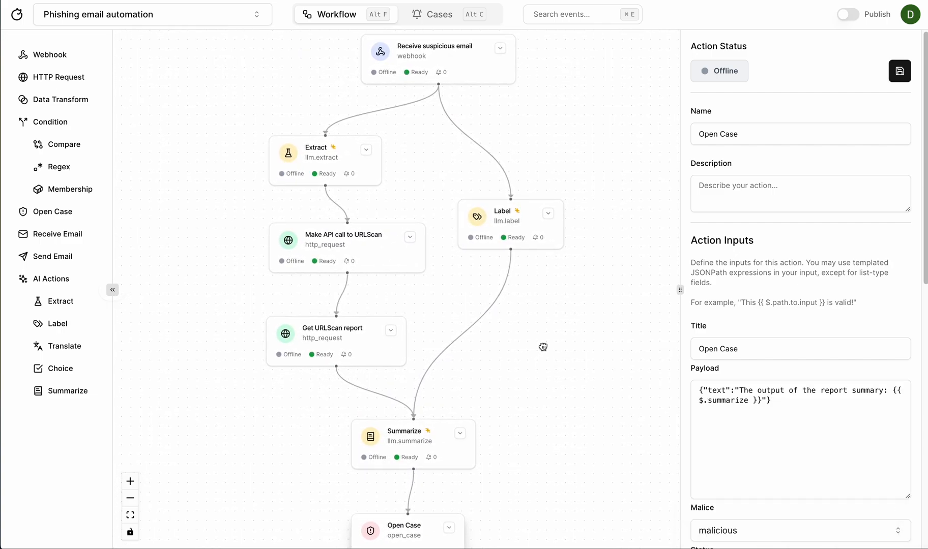
{"action": "mouse_move", "coordinate": [564, 326]}
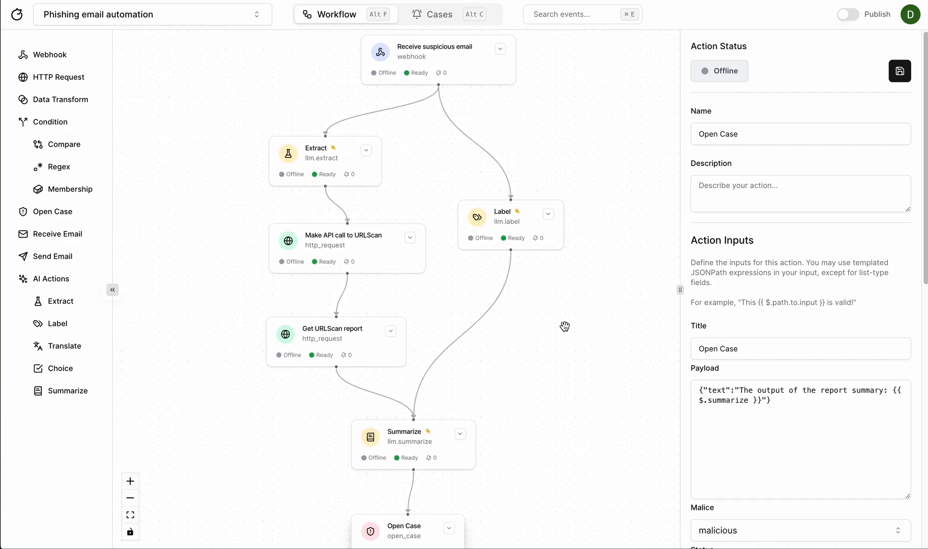